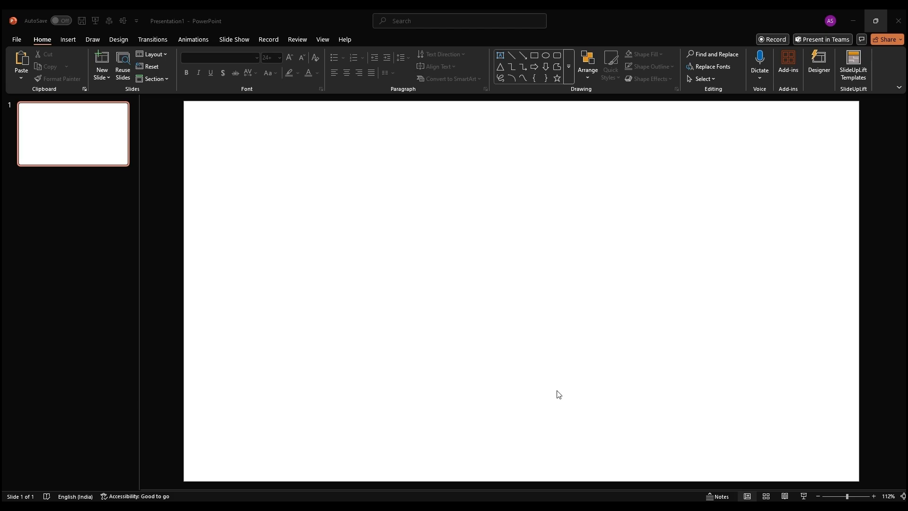
{"action": "mouse_move", "coordinate": [535, 68]}
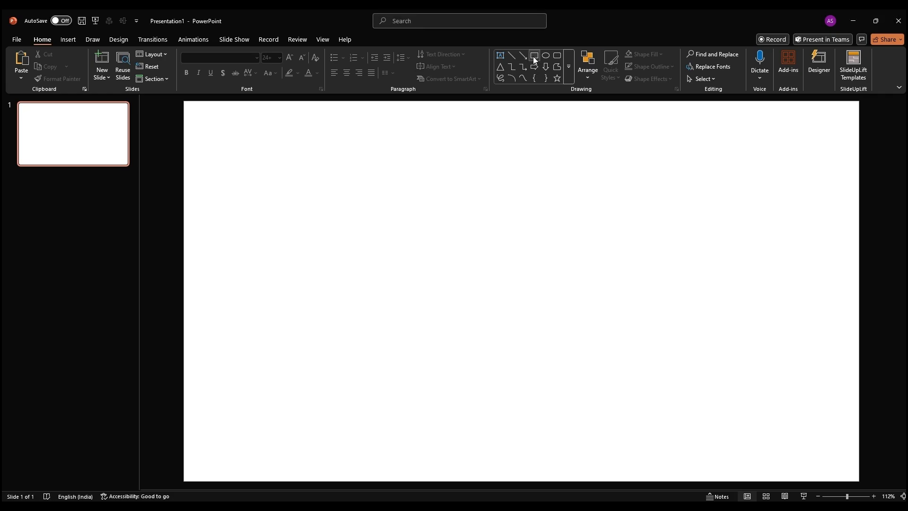
Step: Draw a large square on the blank slide with the Rectangle shape
{"action": "left_click", "coordinate": [534, 56]}
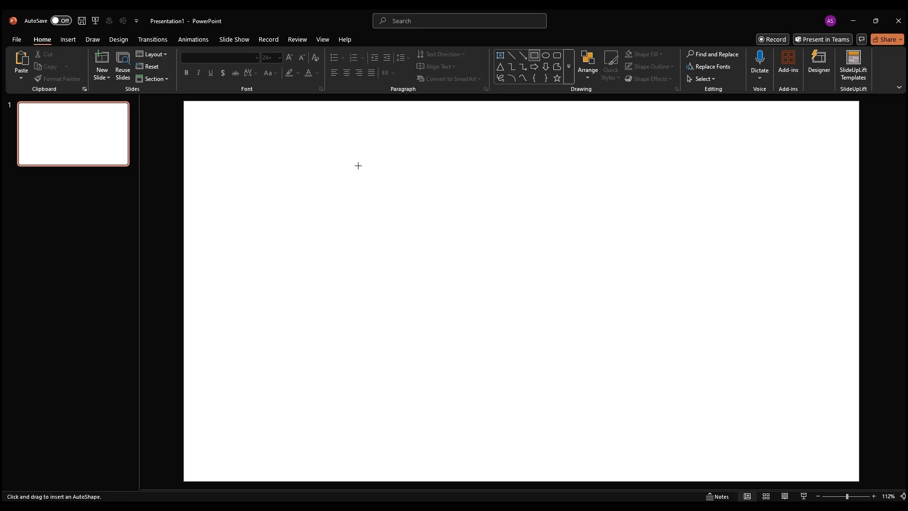
{"action": "left_click_drag", "start_coordinate": [359, 166], "coordinate": [622, 438]}
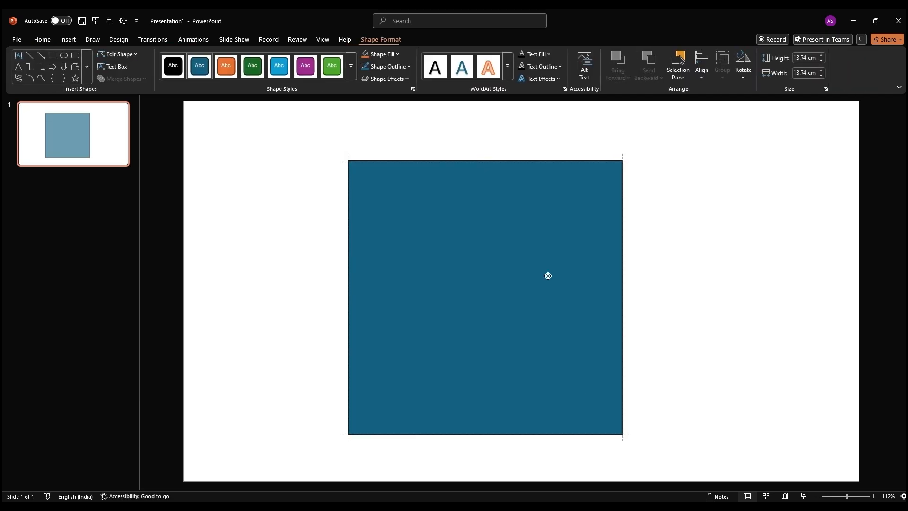
{"action": "right_click", "coordinate": [548, 276]}
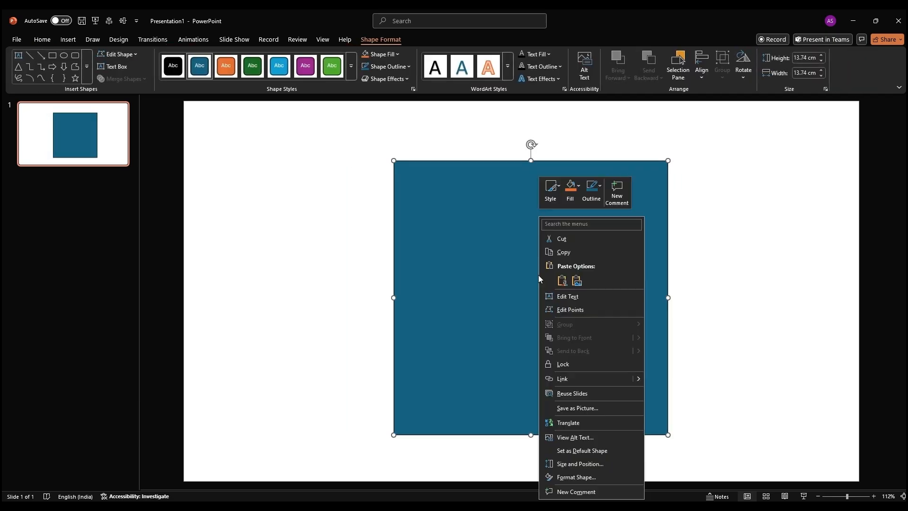
Step: Give the square a light blue Path-type gradient fill in Format Shape
{"action": "left_click", "coordinate": [576, 480]}
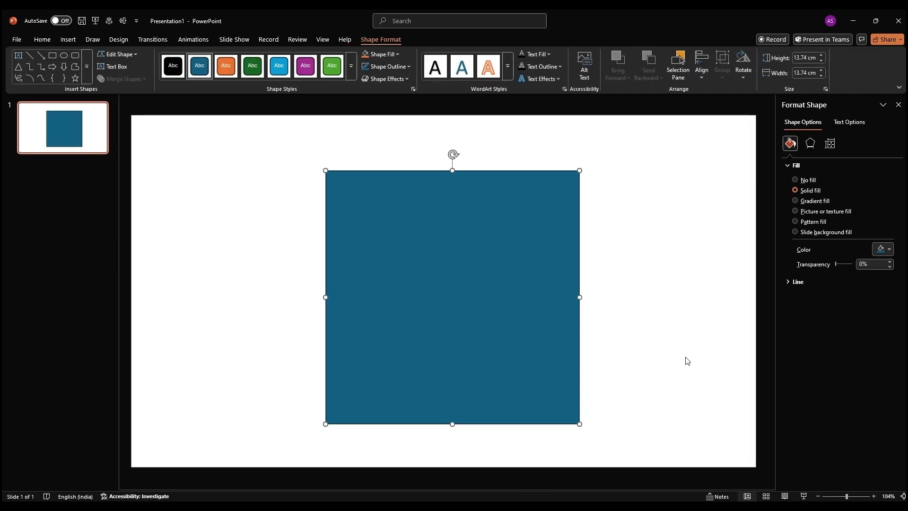
{"action": "left_click", "coordinate": [795, 200]}
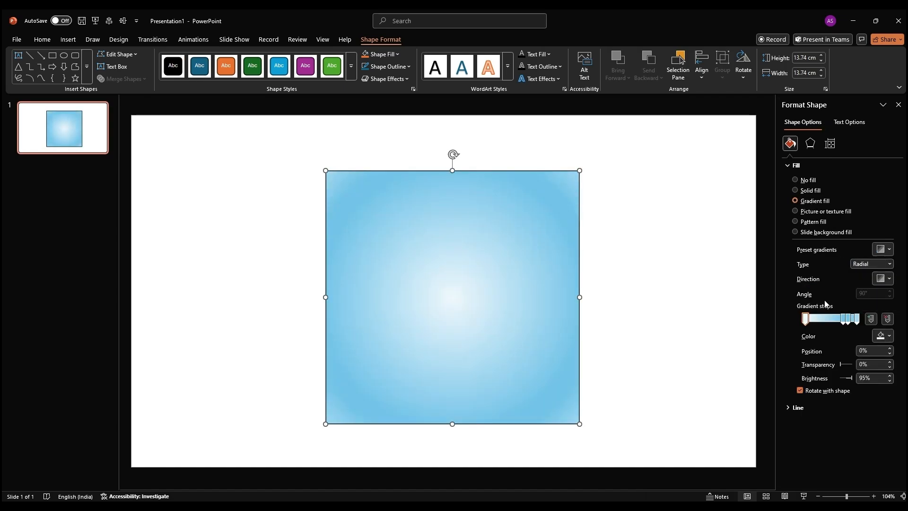
{"action": "left_click", "coordinate": [882, 265]}
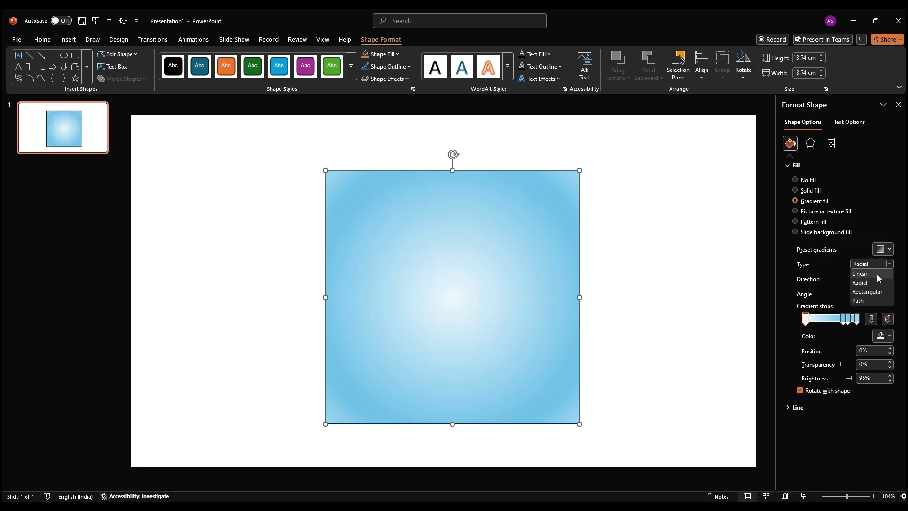
{"action": "left_click", "coordinate": [868, 292]}
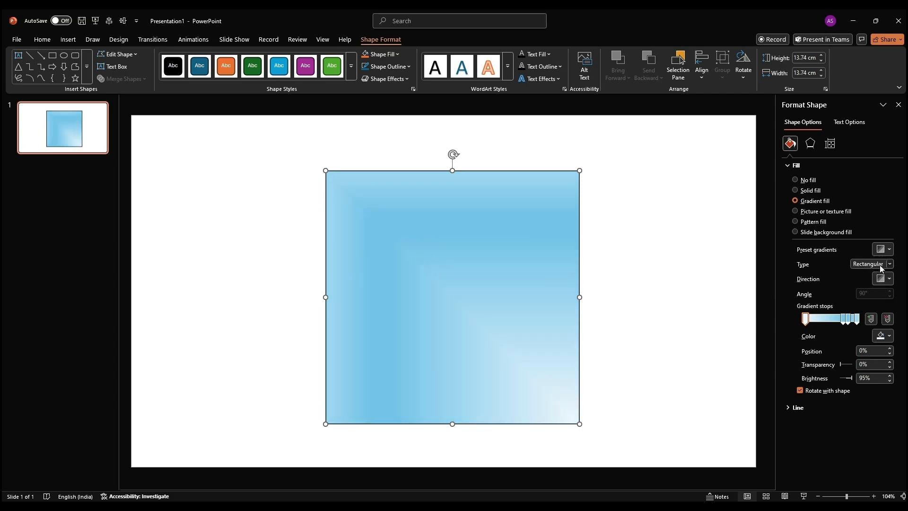
{"action": "left_click", "coordinate": [871, 265]}
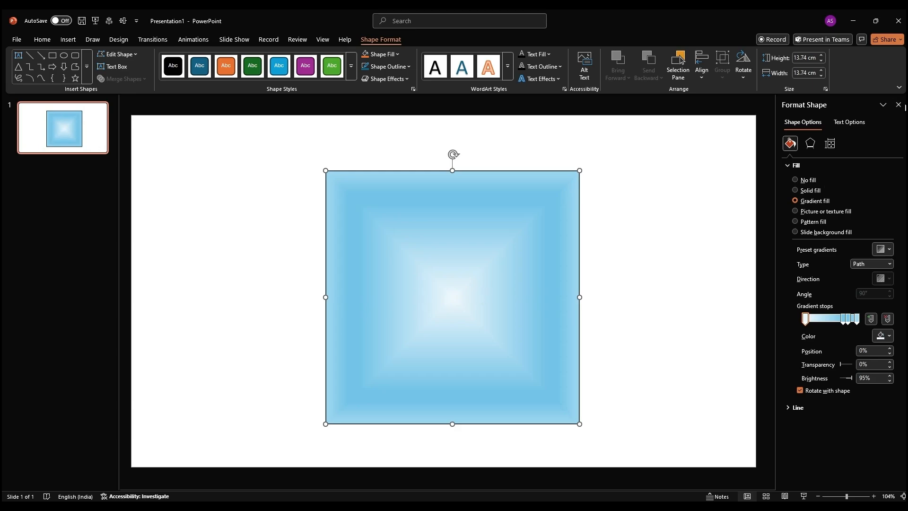
{"action": "left_click", "coordinate": [897, 105]}
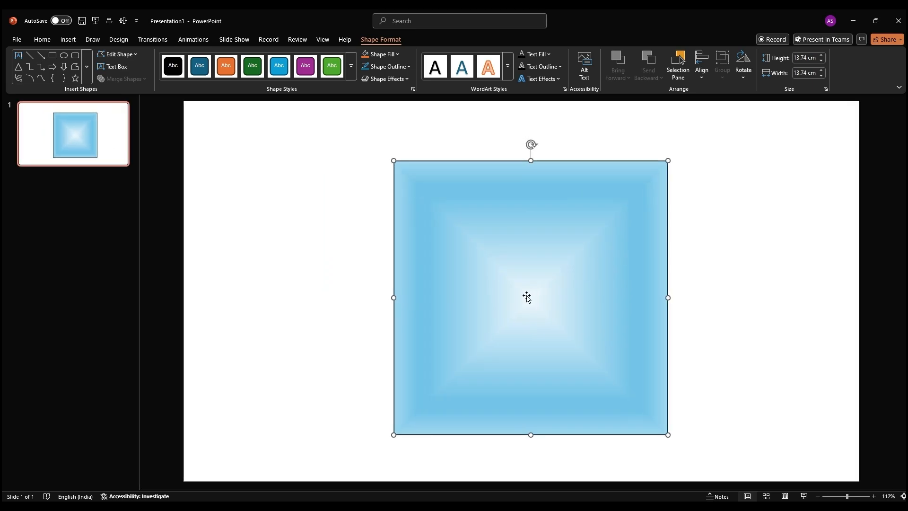
{"action": "key", "text": "delete"}
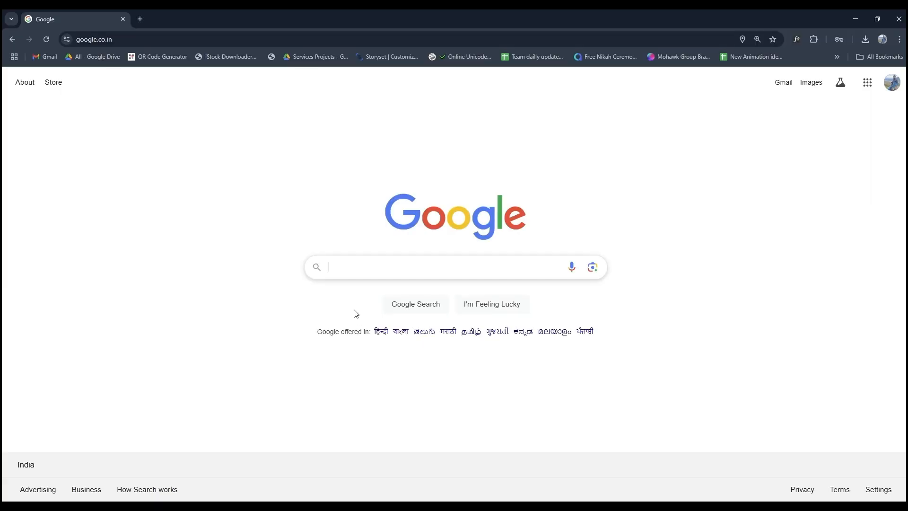
Step: Search Google for Figma, open the Figma site and create a new design file
{"action": "type", "text": "Fign"}
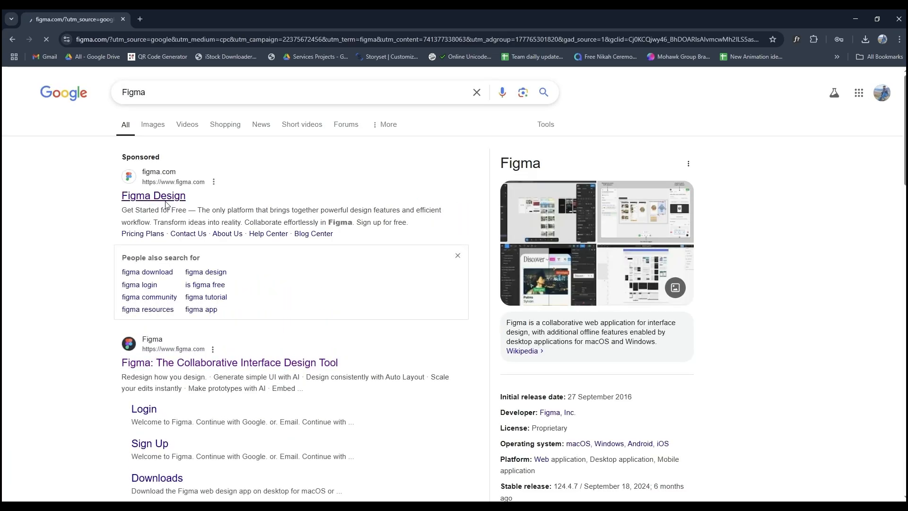
{"action": "left_click", "coordinate": [153, 195]}
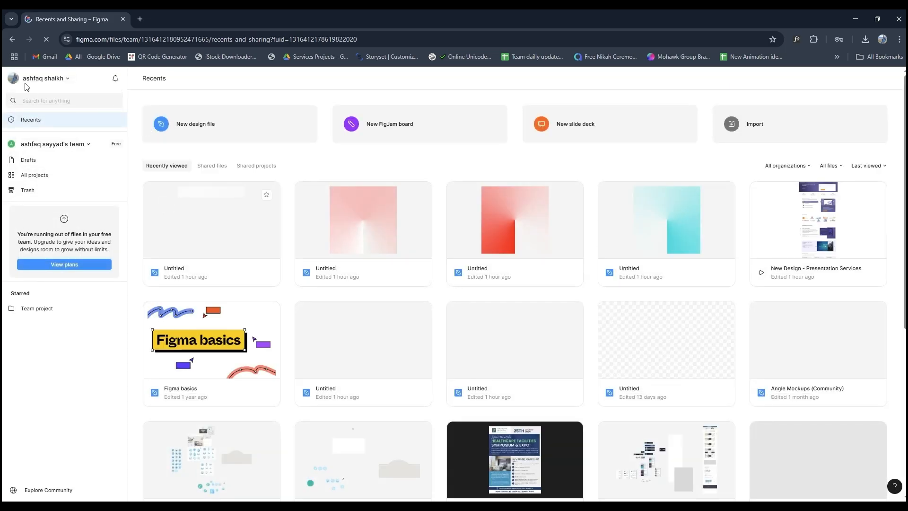
{"action": "left_click", "coordinate": [195, 123]}
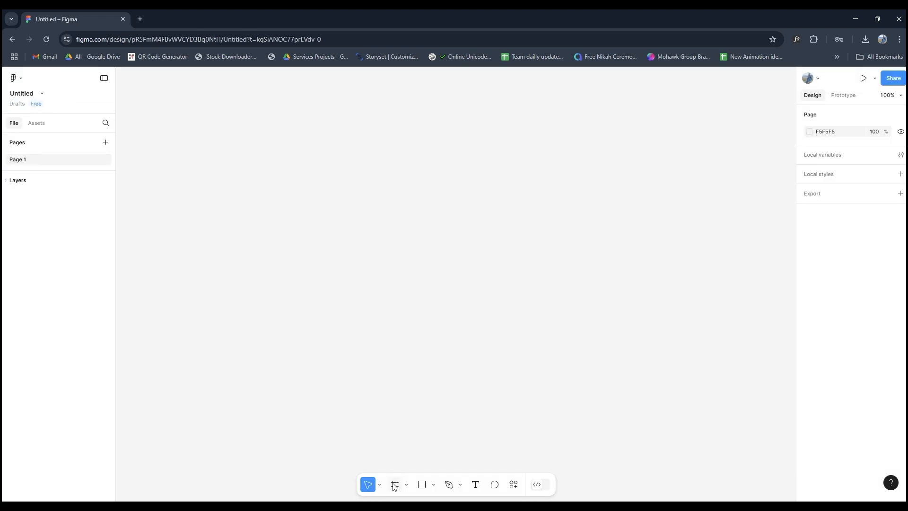
Step: Add a Presentation Slide 16:9 frame and resize it to 2000 by 2000
{"action": "left_click", "coordinate": [394, 485]}
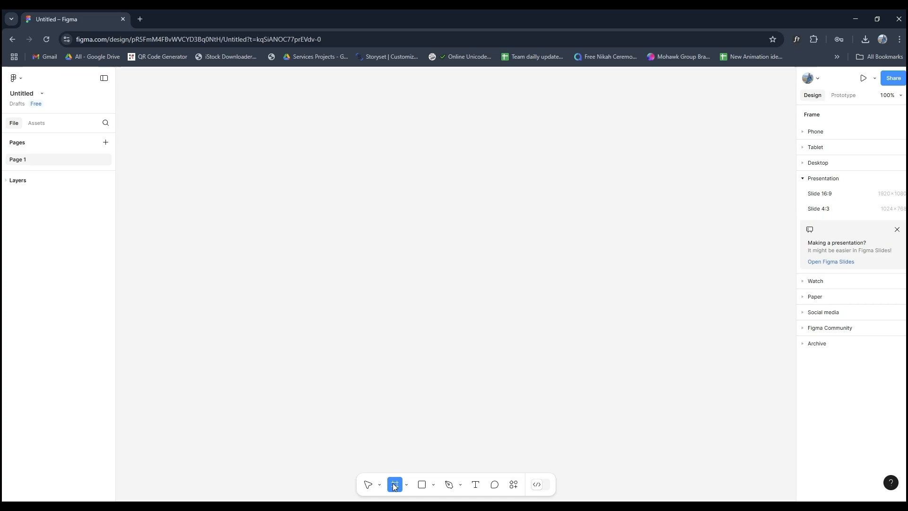
{"action": "left_click", "coordinate": [819, 194]}
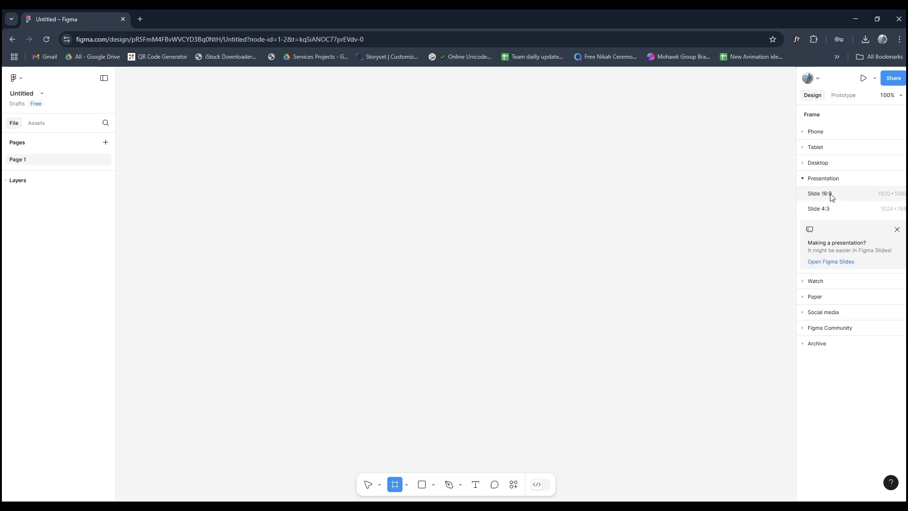
{"action": "left_click", "coordinate": [819, 194]}
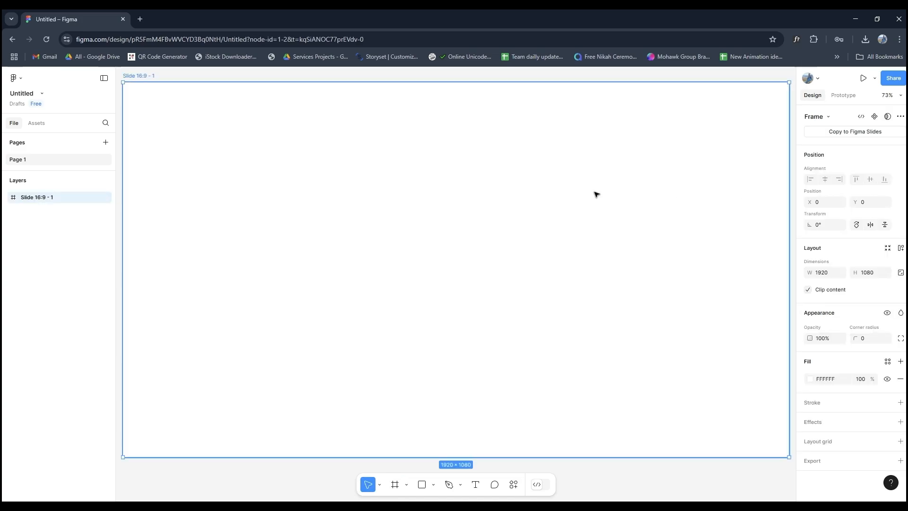
{"action": "left_click", "coordinate": [822, 272]}
{"action": "type", "text": "2000"}
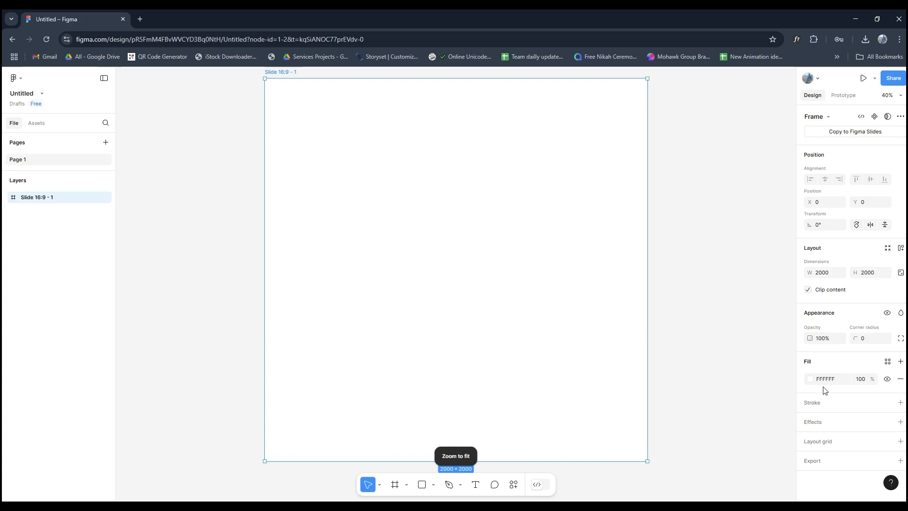
Step: Change the frame fill to an angular gradient from white at 100% to 0%
{"action": "left_click", "coordinate": [811, 378]}
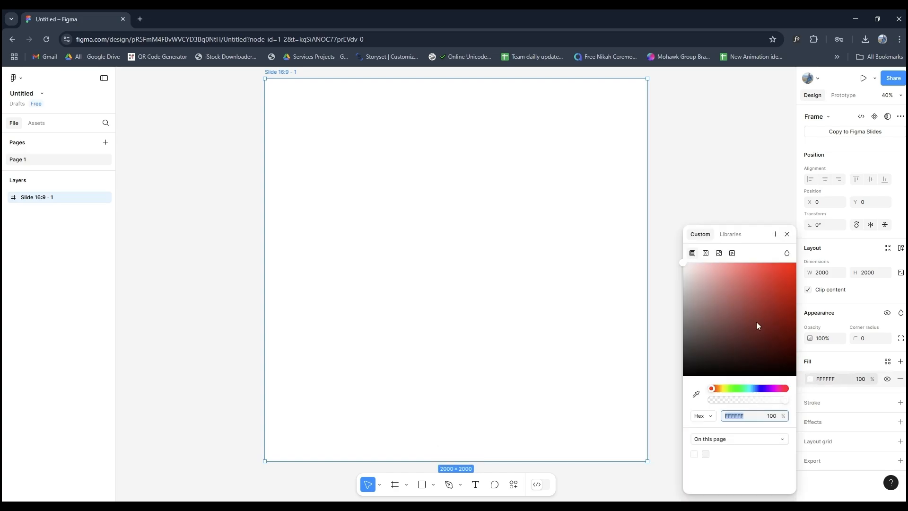
{"action": "left_click", "coordinate": [706, 253]}
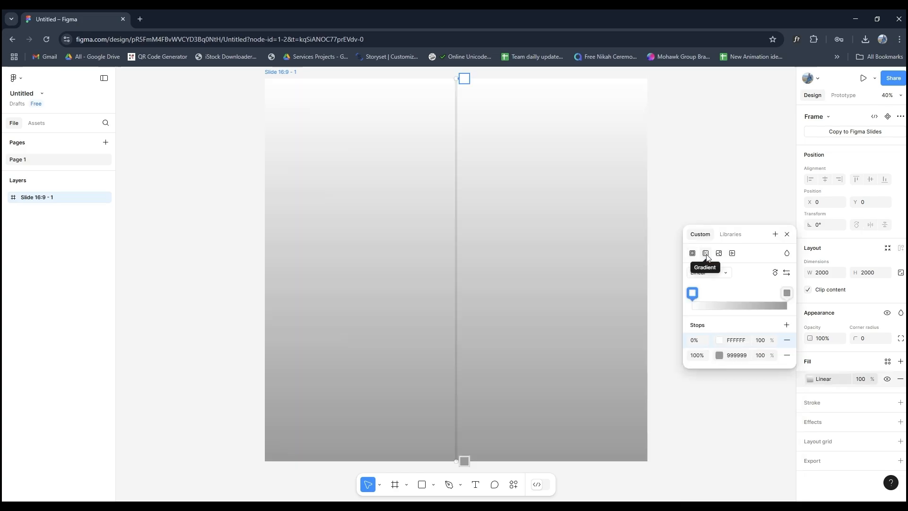
{"action": "left_click", "coordinate": [708, 272]}
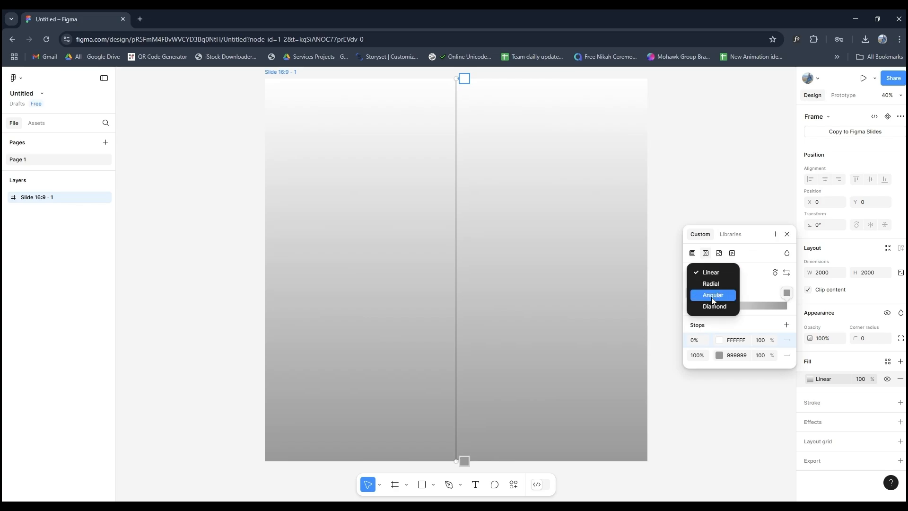
{"action": "left_click", "coordinate": [712, 295]}
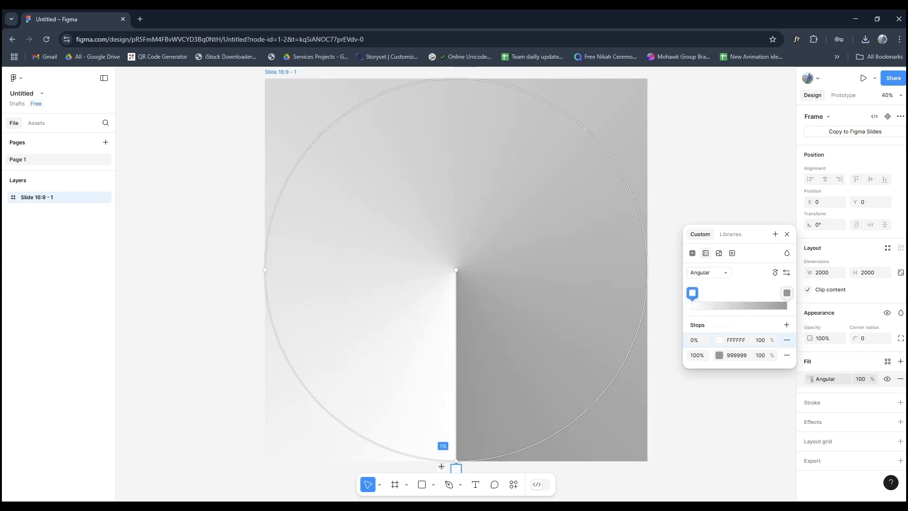
{"action": "mouse_move", "coordinate": [677, 299]}
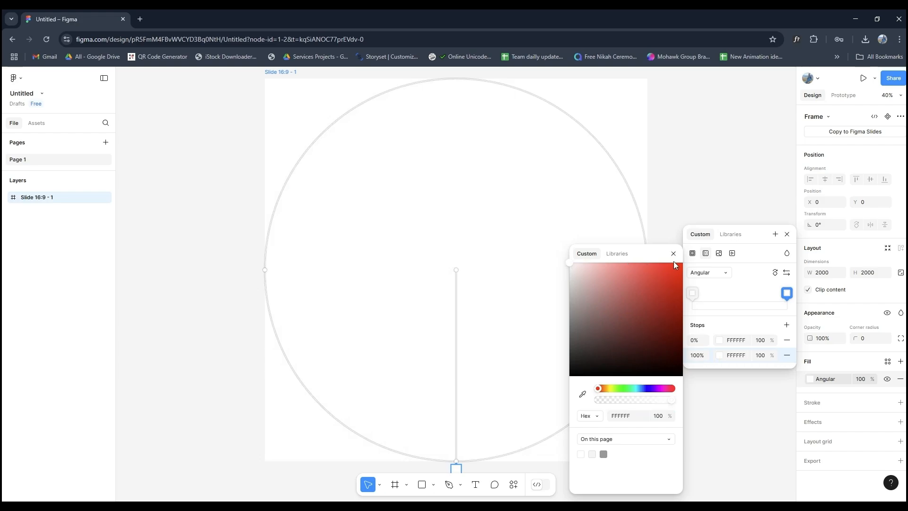
{"action": "mouse_move", "coordinate": [655, 404]}
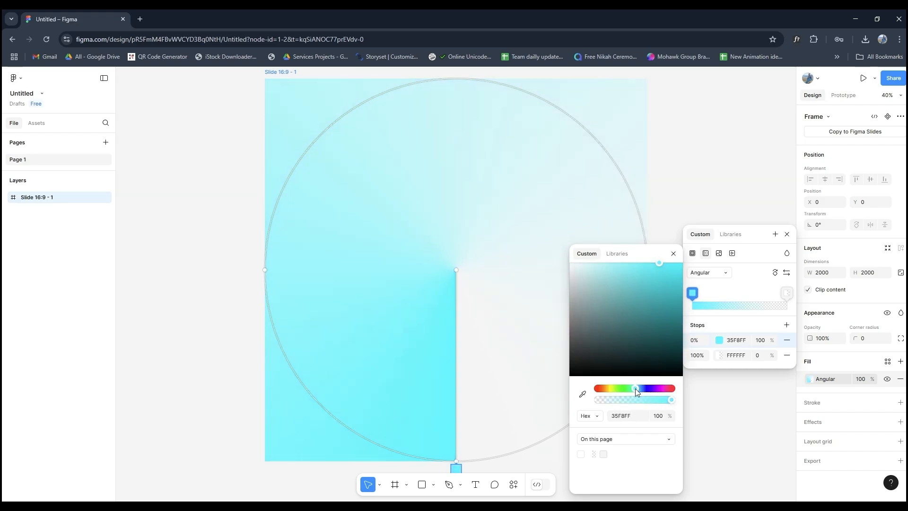
{"action": "left_click", "coordinate": [636, 388]}
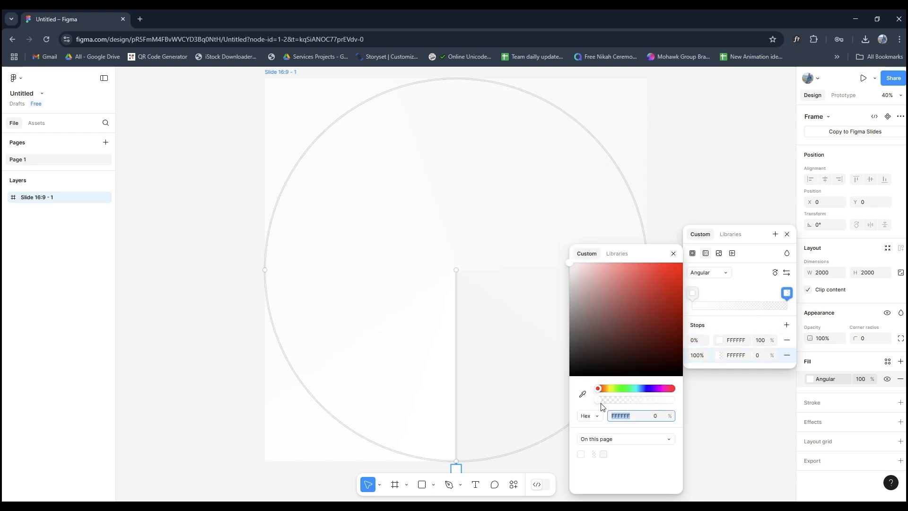
{"action": "left_click", "coordinate": [673, 253]}
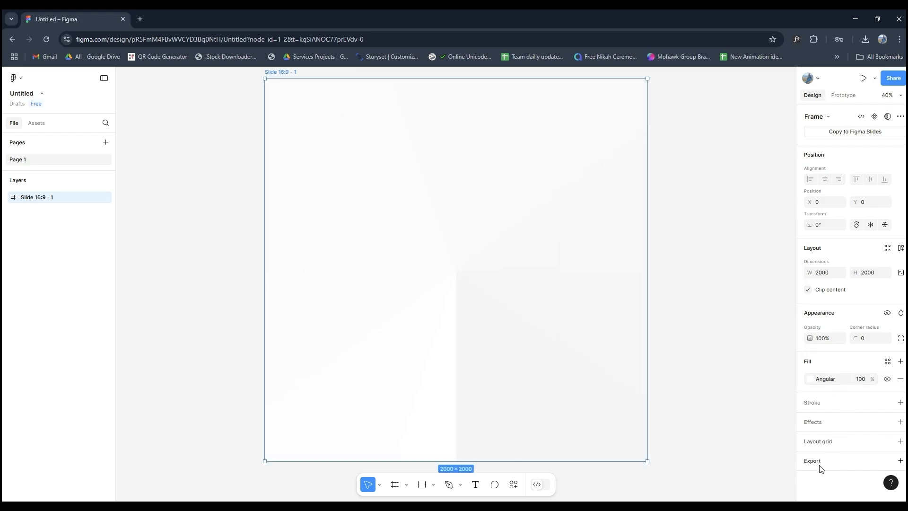
Step: Add a 1x PNG export setting to the slide frame
{"action": "left_click", "coordinate": [900, 460]}
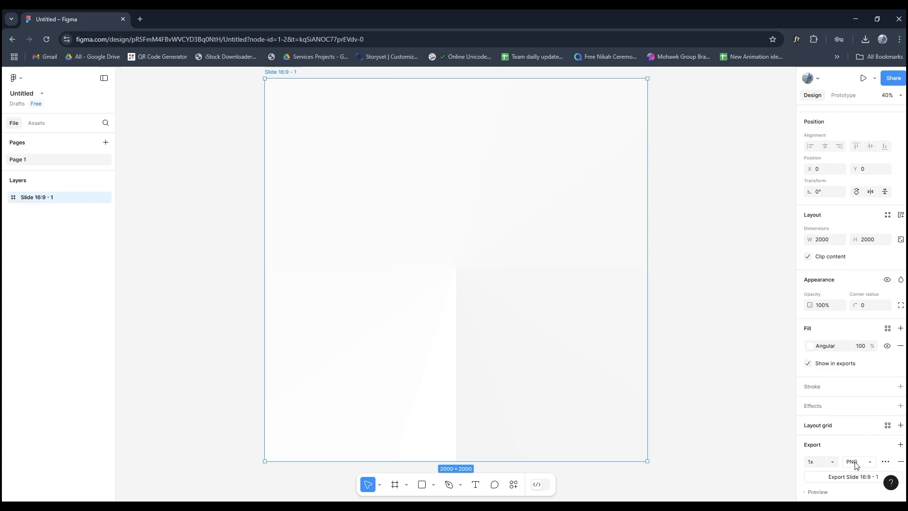
{"action": "scroll", "scroll_direction": "down", "scroll_amount": 3}
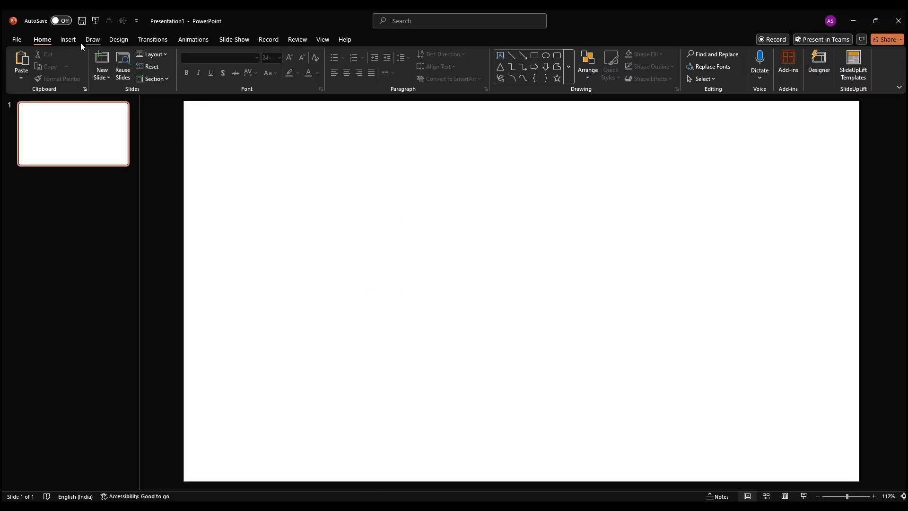
Step: Insert the picture 'Slide 16_9 - 1' from the Downloads folder
{"action": "left_click", "coordinate": [68, 39]}
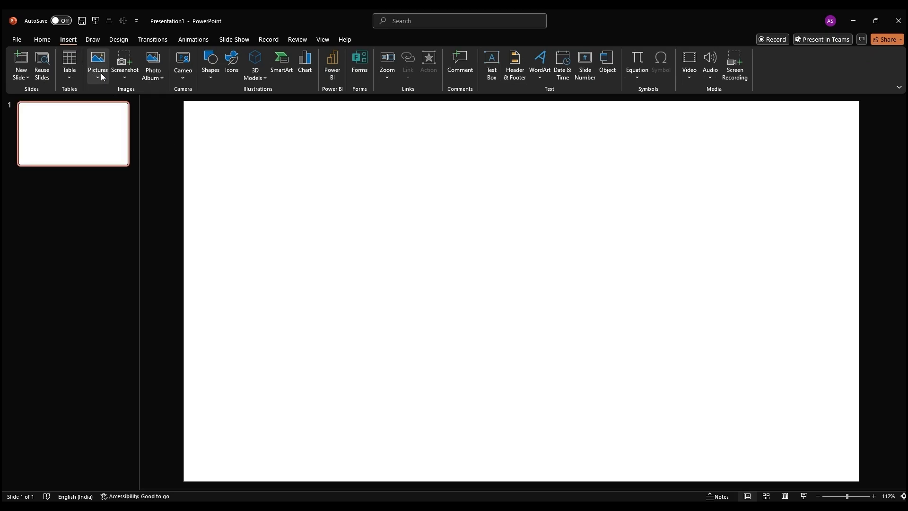
{"action": "left_click", "coordinate": [98, 61]}
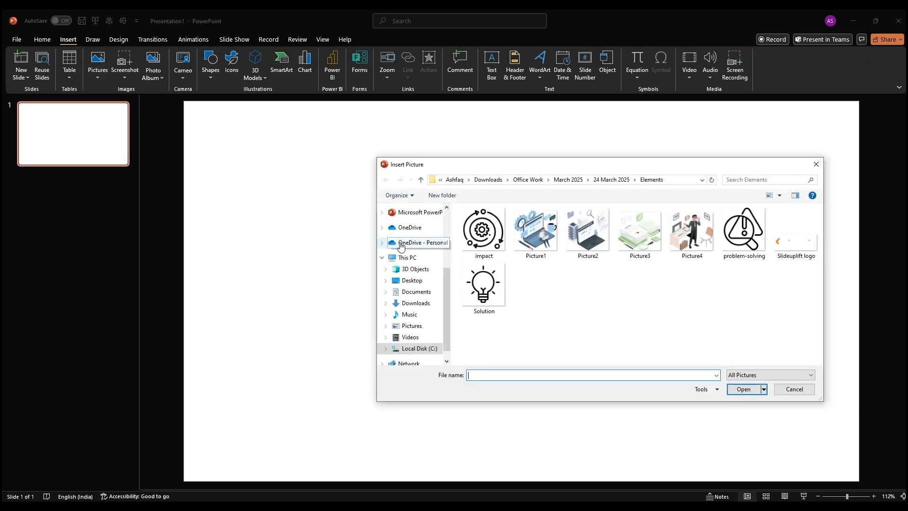
{"action": "left_click", "coordinate": [415, 302]}
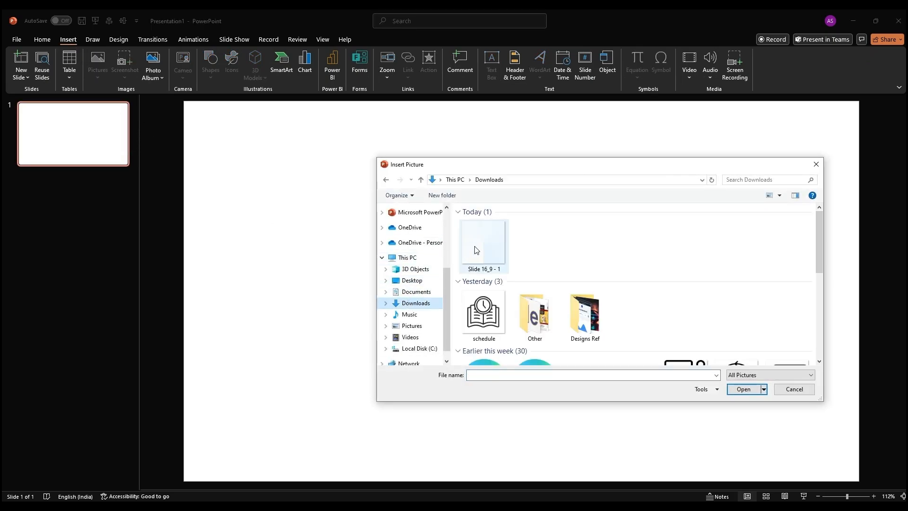
{"action": "double_click", "coordinate": [483, 240]}
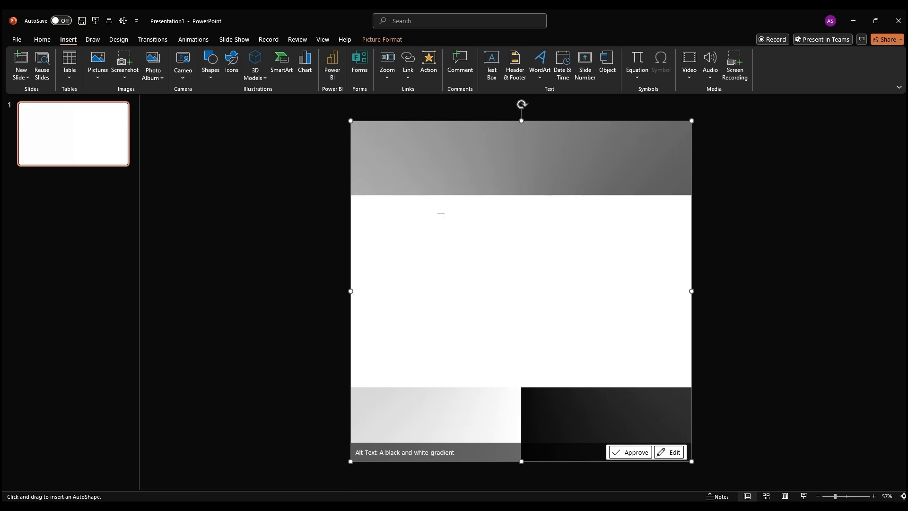
Step: Draw a circle over the picture, centre it, fill it white and enlarge it
{"action": "left_click_drag", "start_coordinate": [448, 212], "coordinate": [630, 394]}
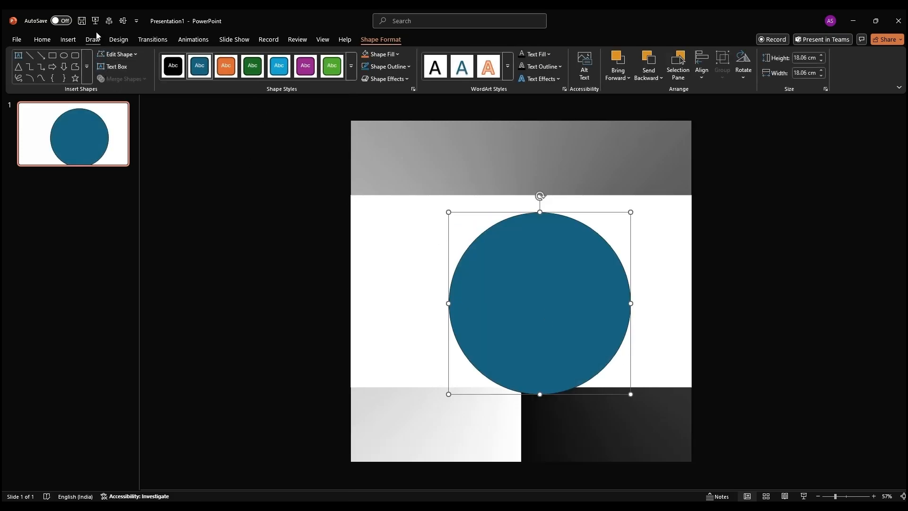
{"action": "left_click_drag", "start_coordinate": [539, 303], "coordinate": [520, 292]}
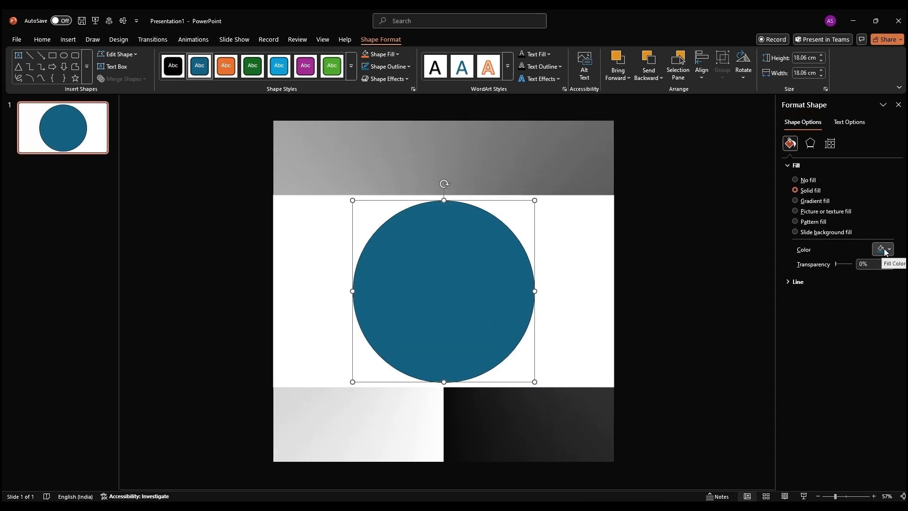
{"action": "left_click", "coordinate": [880, 250]}
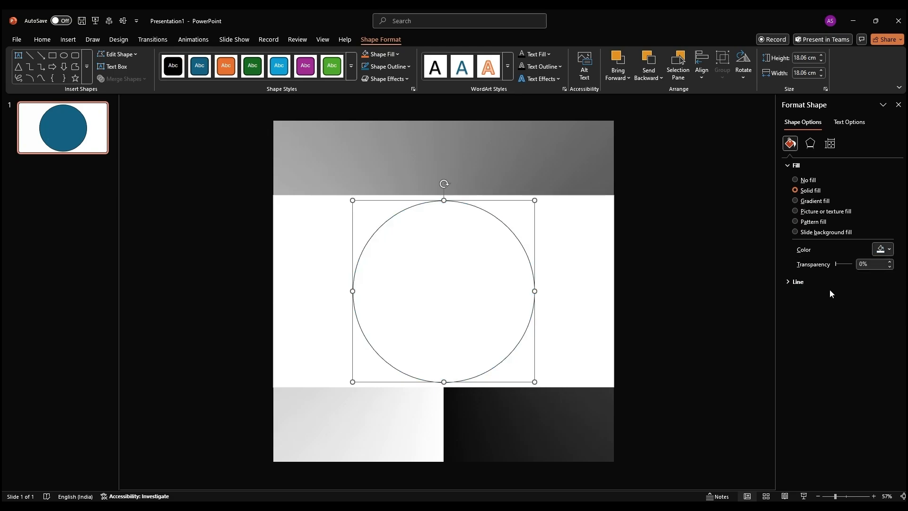
{"action": "left_click_drag", "start_coordinate": [838, 264], "coordinate": [855, 264]}
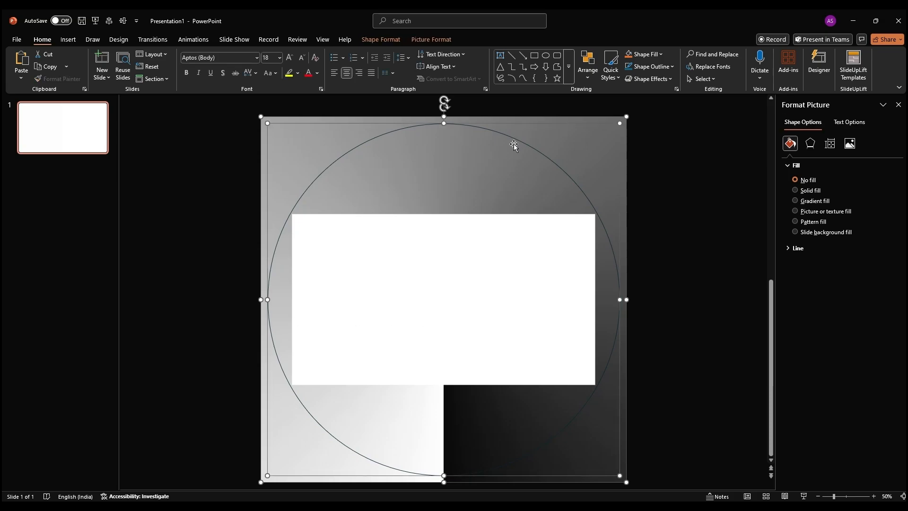
Step: Intersect the picture with the circle to clip it round, then rotate it
{"action": "left_click", "coordinate": [380, 39]}
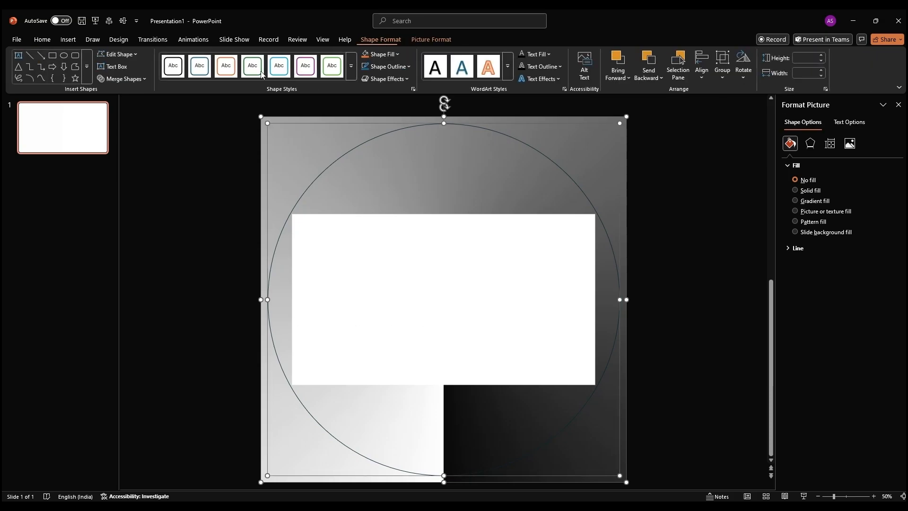
{"action": "left_click", "coordinate": [122, 79]}
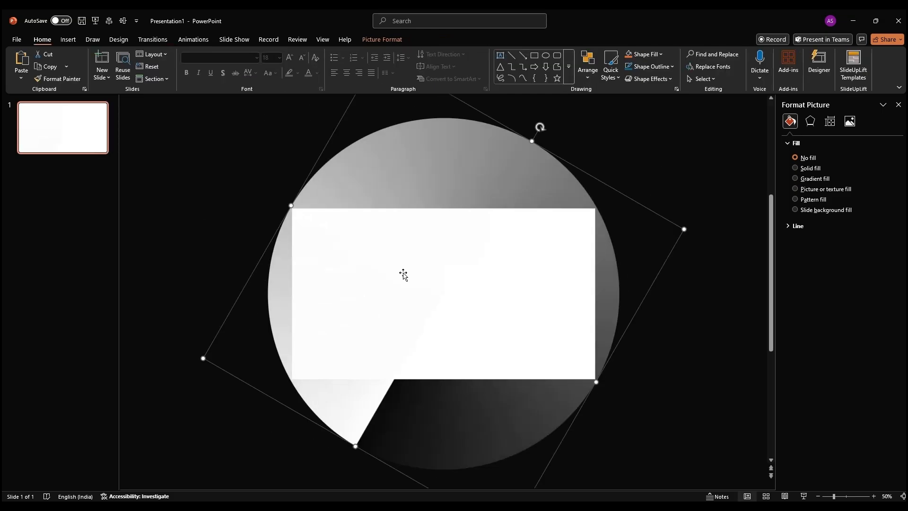
{"action": "left_click_drag", "start_coordinate": [539, 127], "coordinate": [494, 108]}
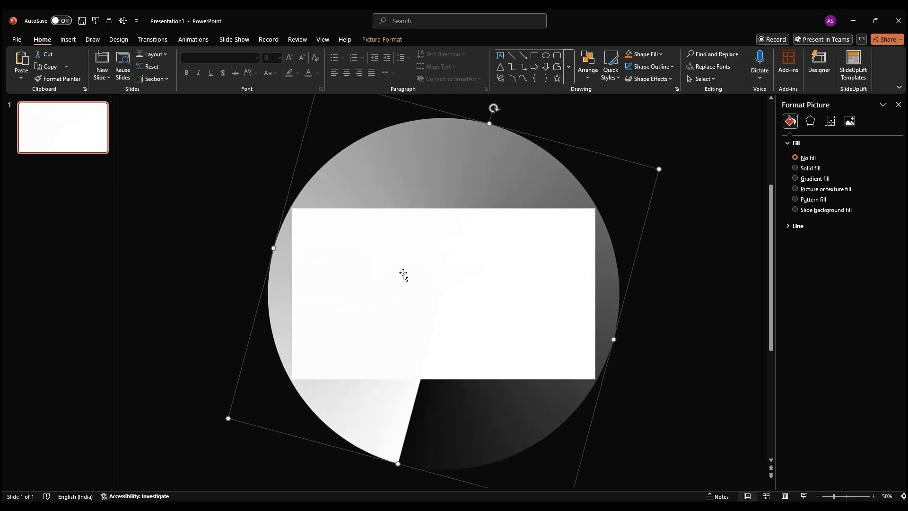
{"action": "right_click", "coordinate": [658, 249]}
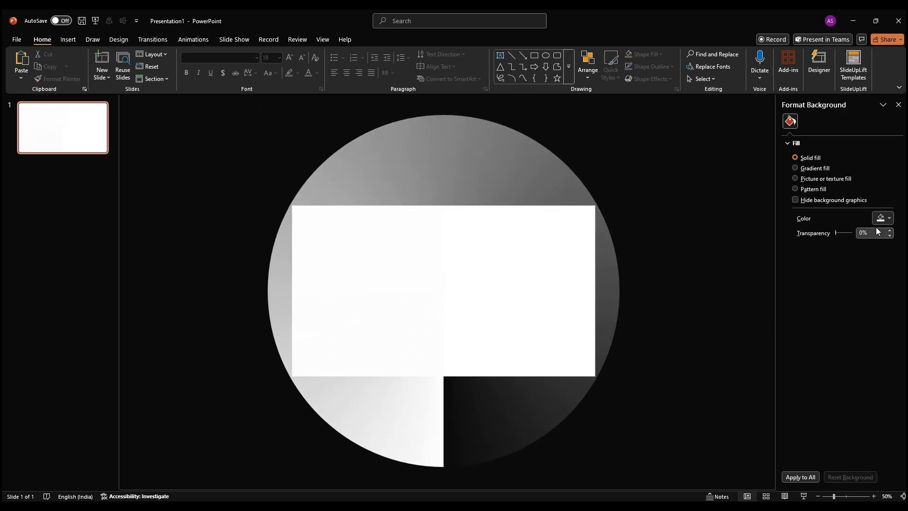
Step: Recolour the circular picture blue and lower its brightness to -60%
{"action": "left_click", "coordinate": [883, 219]}
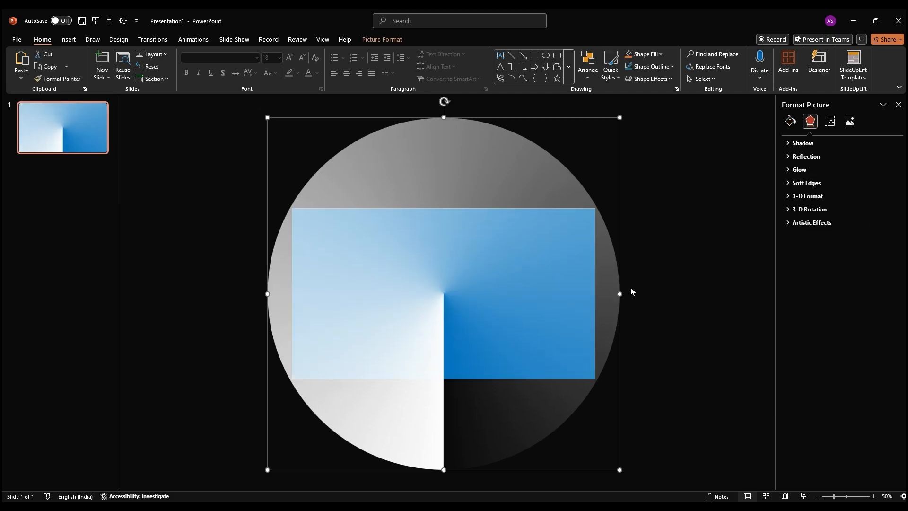
{"action": "left_click", "coordinate": [849, 121]}
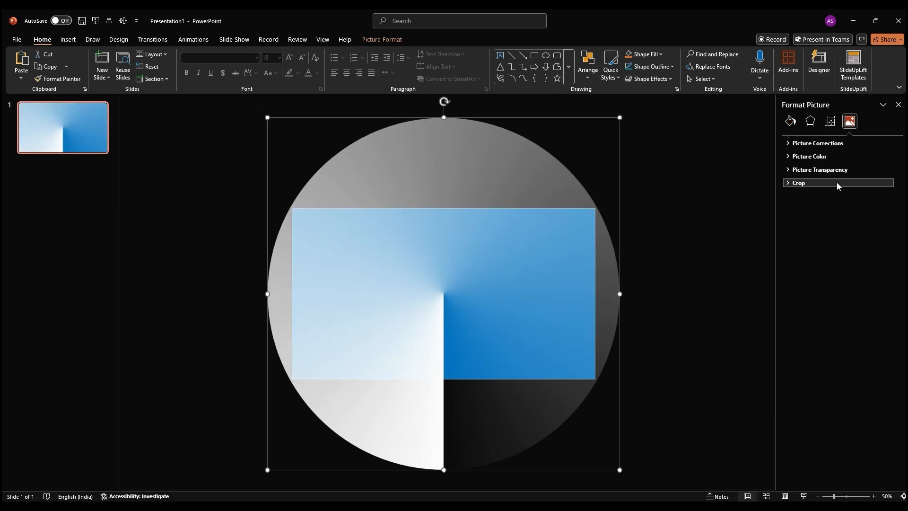
{"action": "left_click", "coordinate": [818, 145]}
{"action": "type", "text": "-60"}
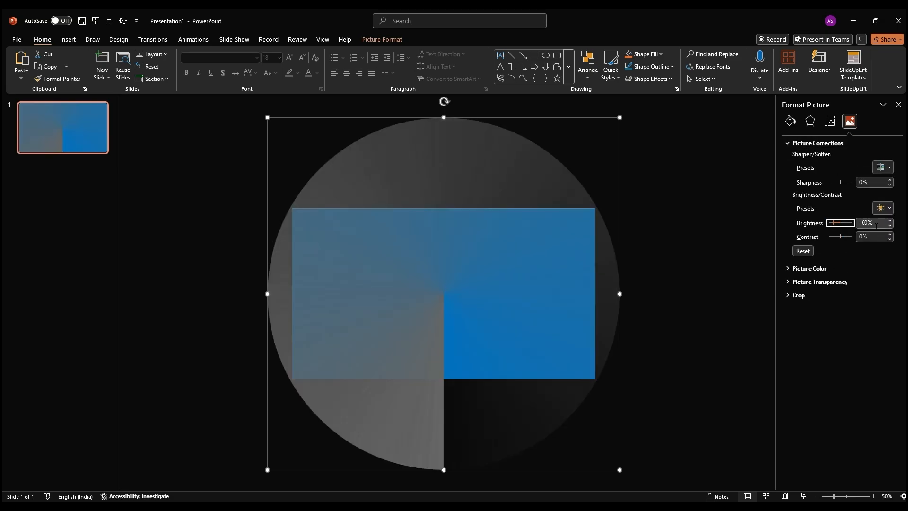
{"action": "left_click", "coordinate": [892, 226]}
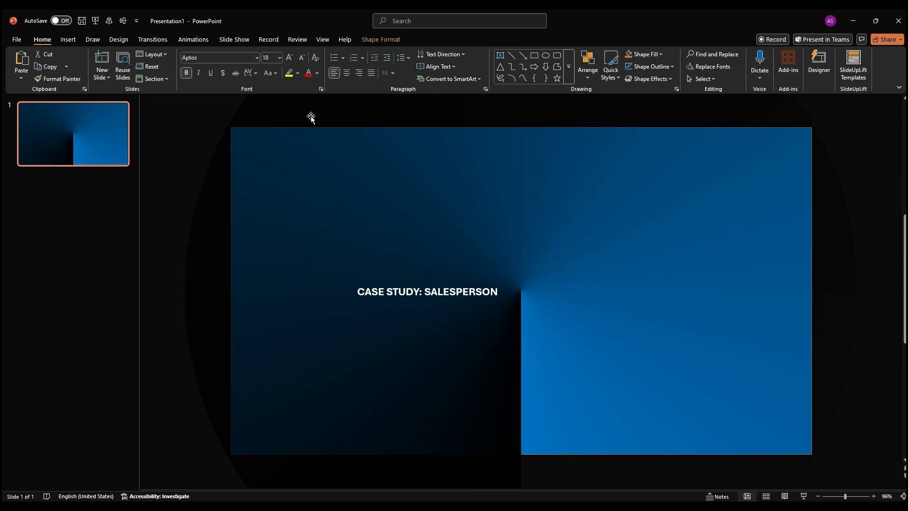
Step: Change the 'CASE STUDY: SALESPERSON' title font to Poppins
{"action": "left_click", "coordinate": [427, 291]}
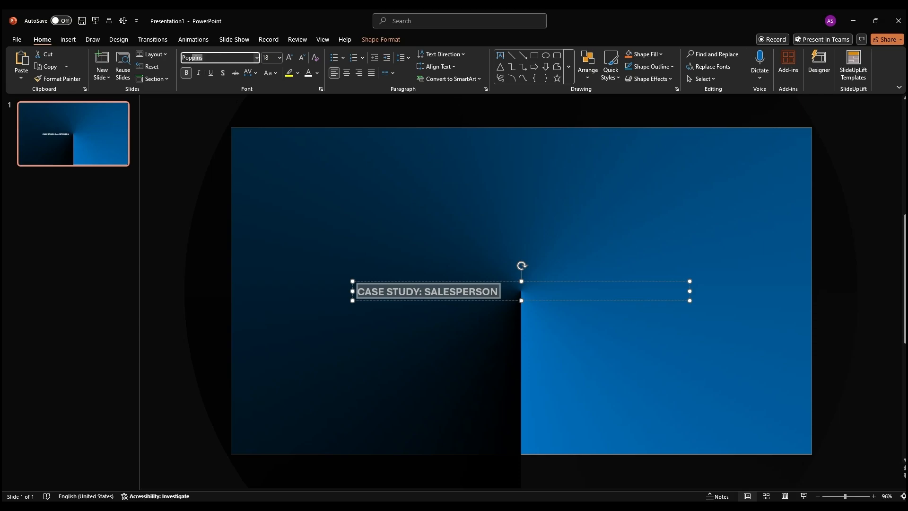
{"action": "left_click", "coordinate": [288, 57]}
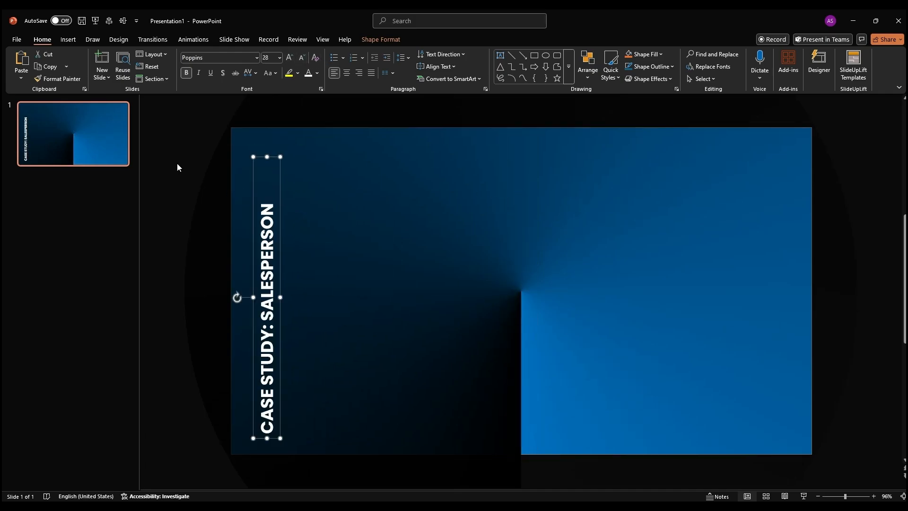
Step: Insert the SlideUpLift logo from this device and drag it to the slide's top-left
{"action": "left_click", "coordinate": [67, 39]}
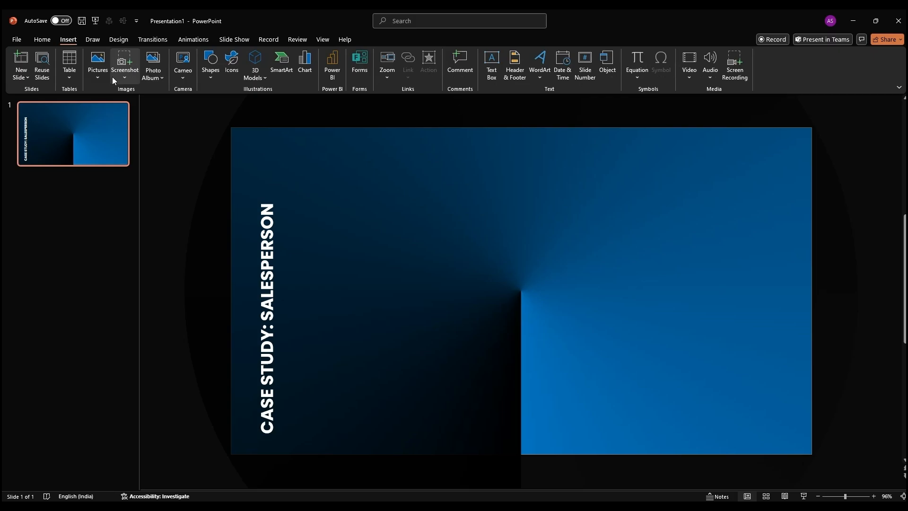
{"action": "left_click", "coordinate": [96, 64]}
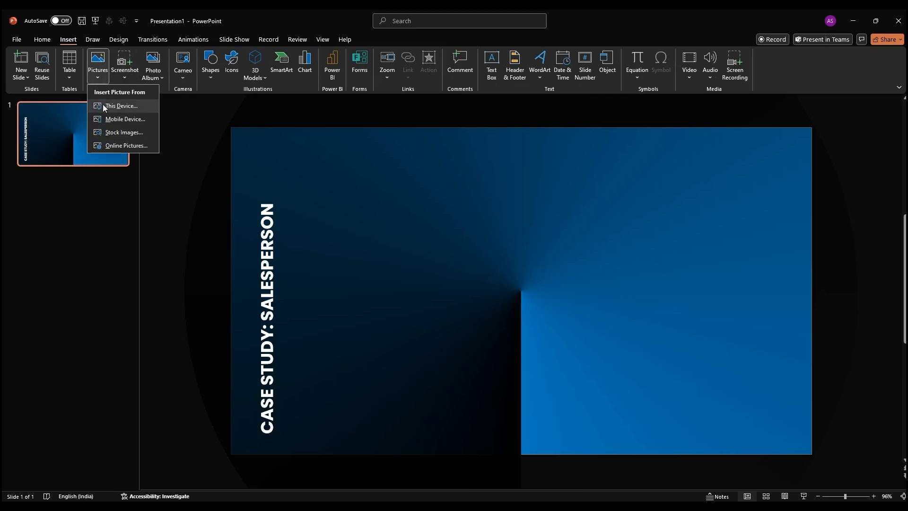
{"action": "left_click", "coordinate": [121, 107]}
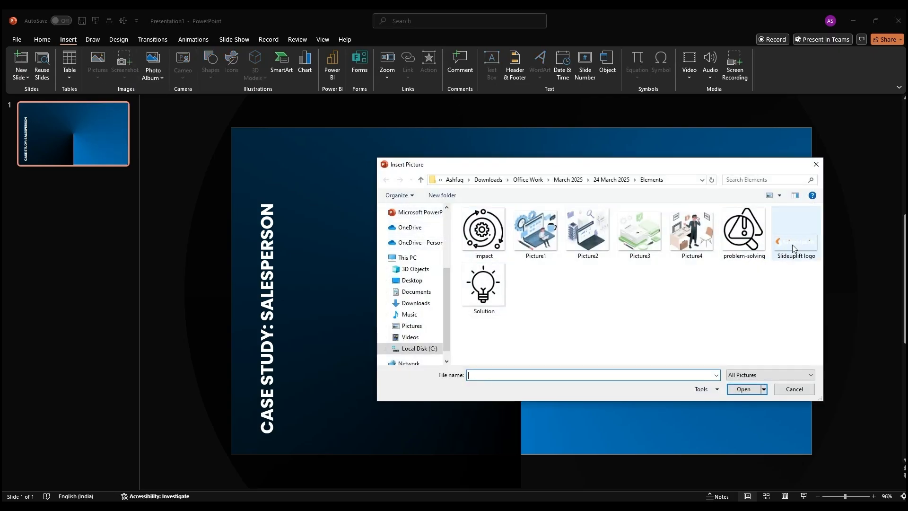
{"action": "double_click", "coordinate": [794, 229]}
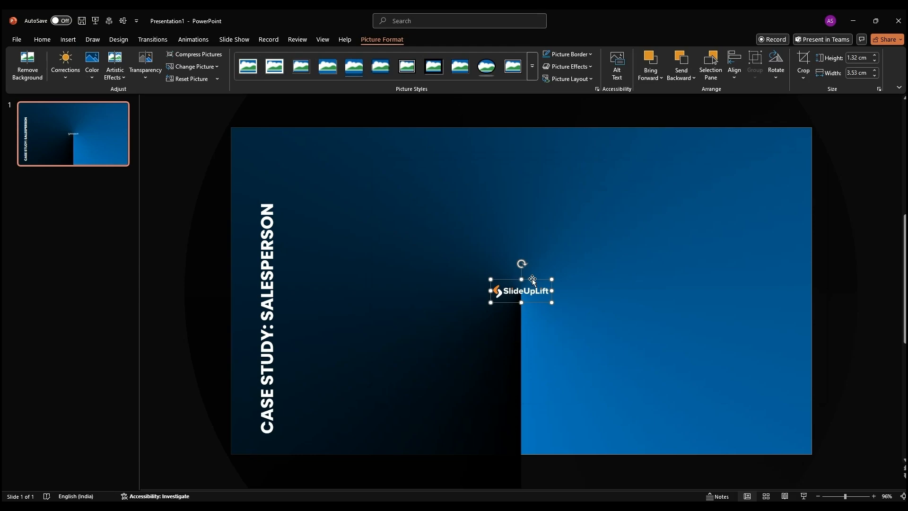
{"action": "left_click_drag", "start_coordinate": [521, 290], "coordinate": [284, 150]}
{"action": "type", "text": "30 Hours of a Rep’s Time Per Month Spent in Slide Work"}
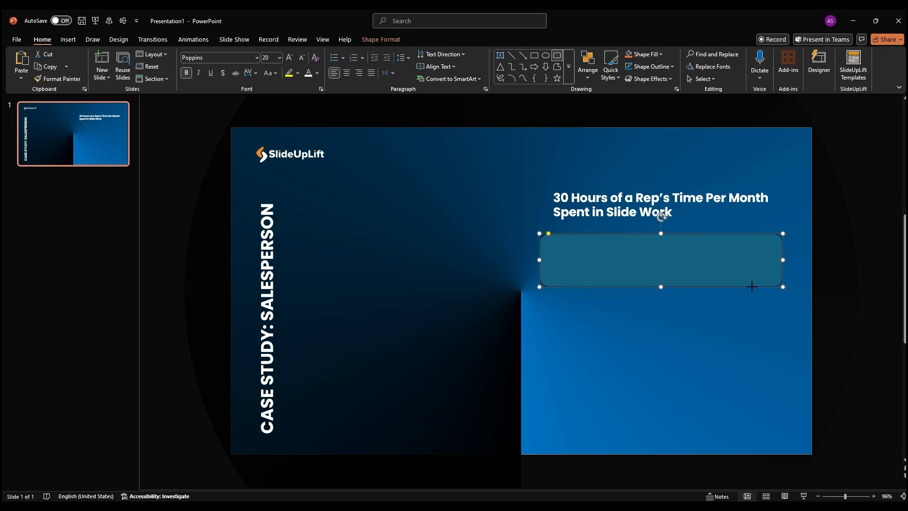
Step: Type 'The Problem:' into the rounded box and give it a thin ¼ pt white outline
{"action": "type", "text": "The Problem:"}
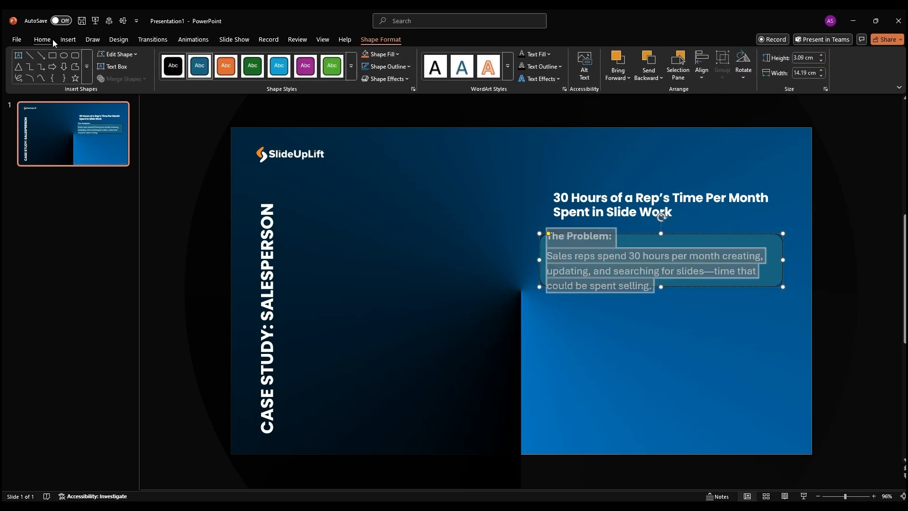
{"action": "left_click", "coordinate": [42, 39]}
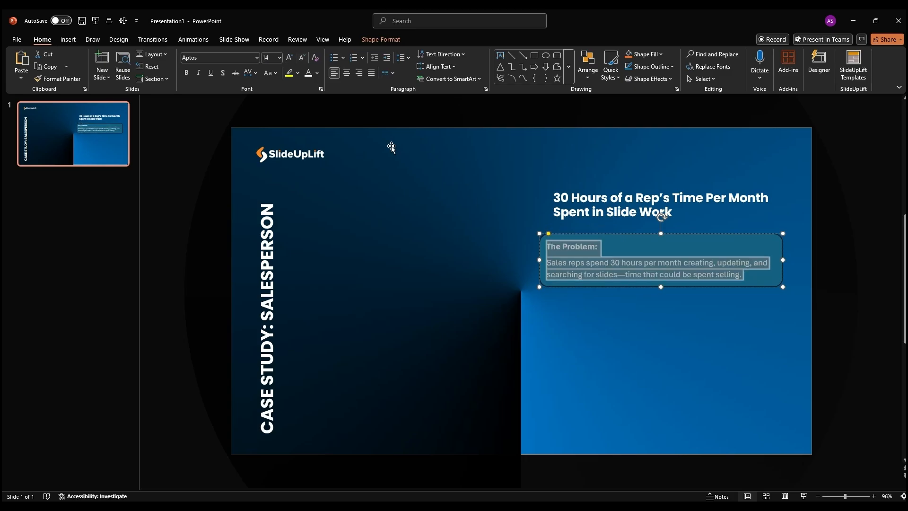
{"action": "mouse_move", "coordinate": [653, 66]}
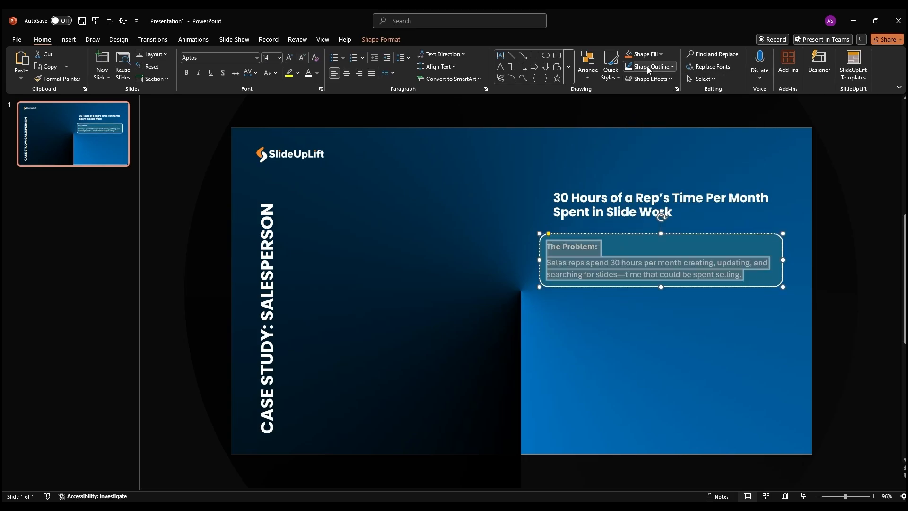
{"action": "left_click", "coordinate": [649, 67]}
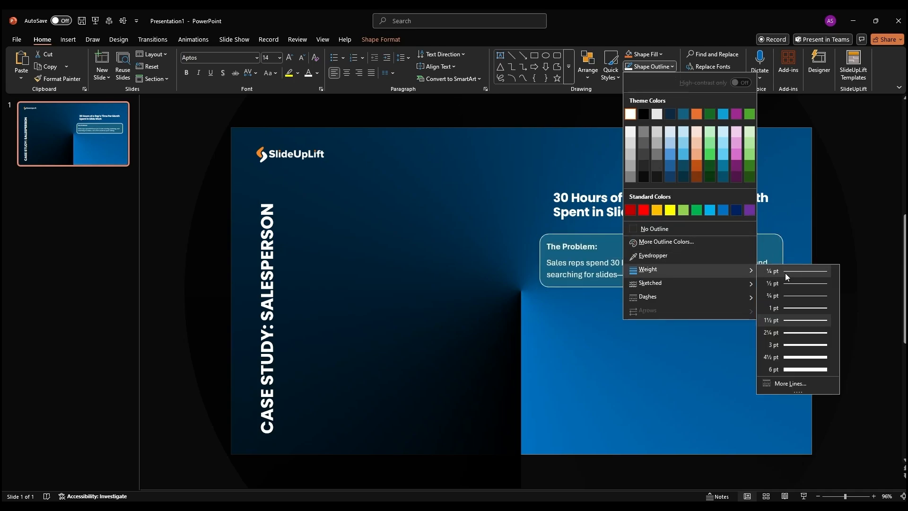
{"action": "left_click", "coordinate": [643, 54]}
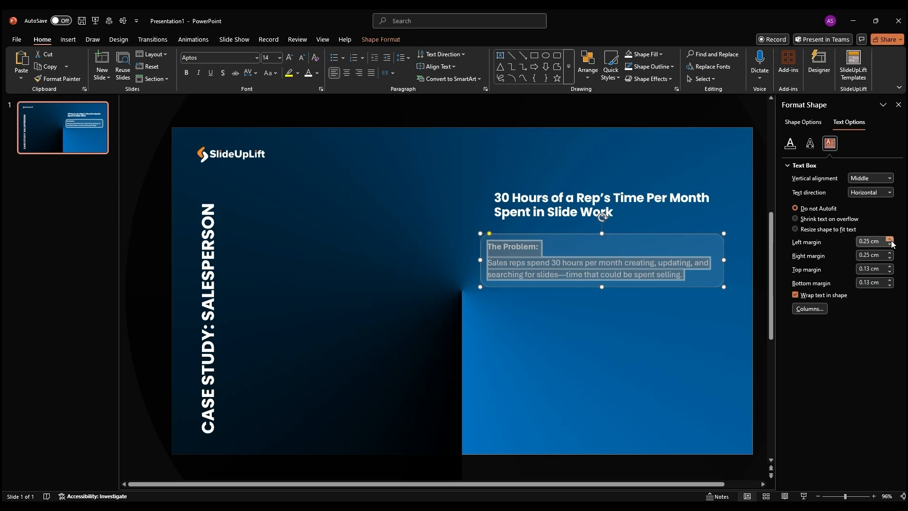
Step: Set the card text margins to 1.7 cm left and 0.8 cm right, and shrink the font
{"action": "left_click", "coordinate": [892, 240]}
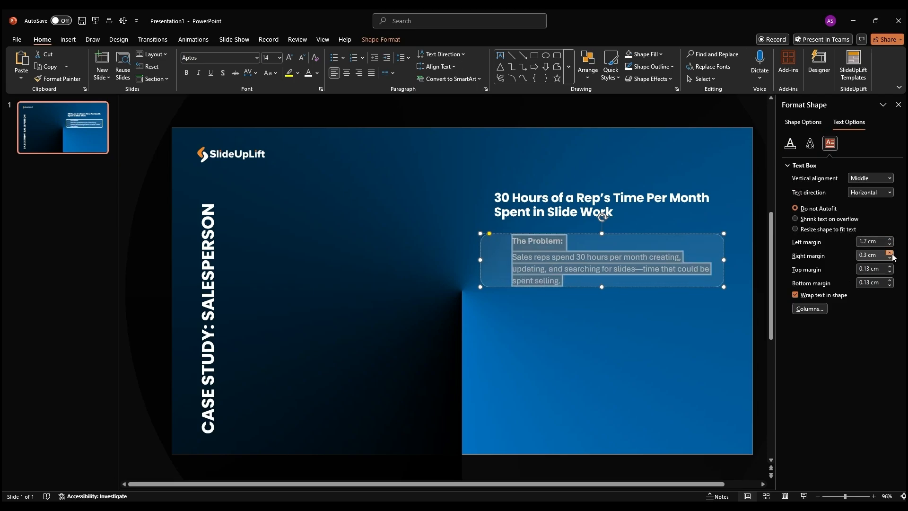
{"action": "left_click", "coordinate": [891, 253]}
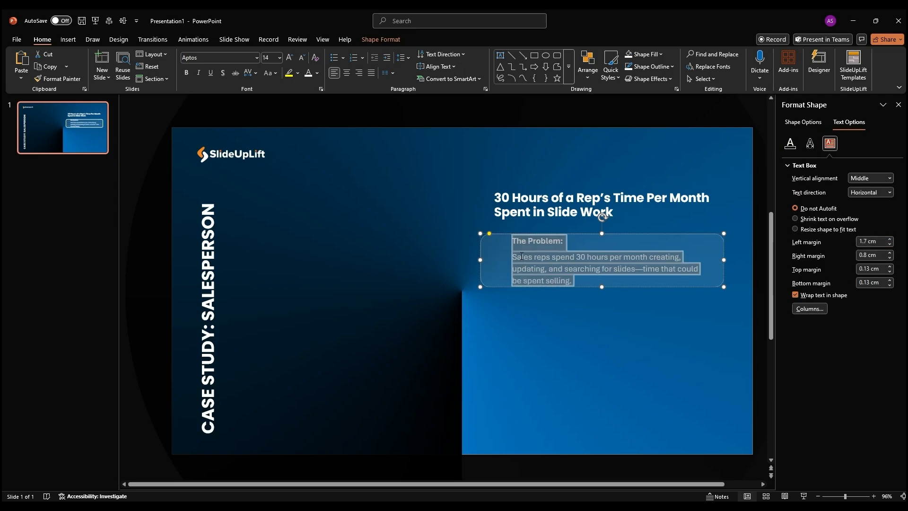
{"action": "left_click", "coordinate": [301, 57]}
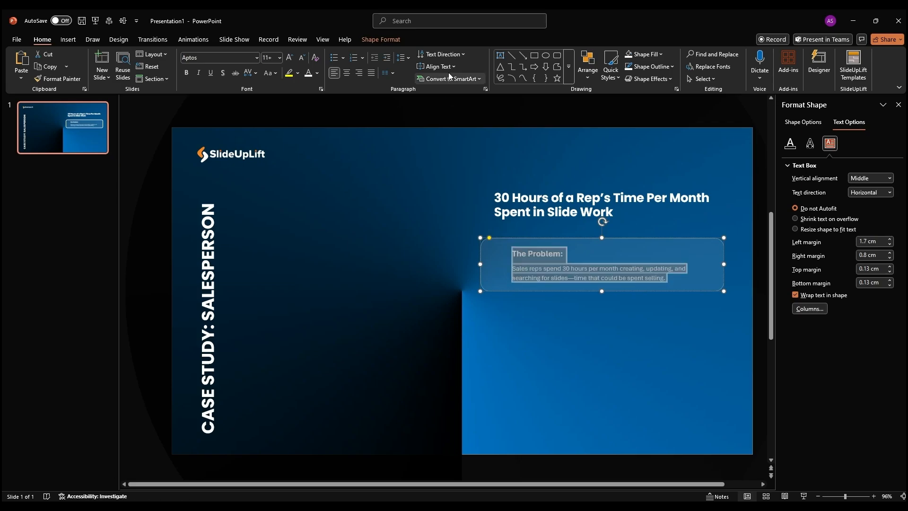
{"action": "left_click", "coordinate": [891, 240]}
{"action": "type", "text": "01"}
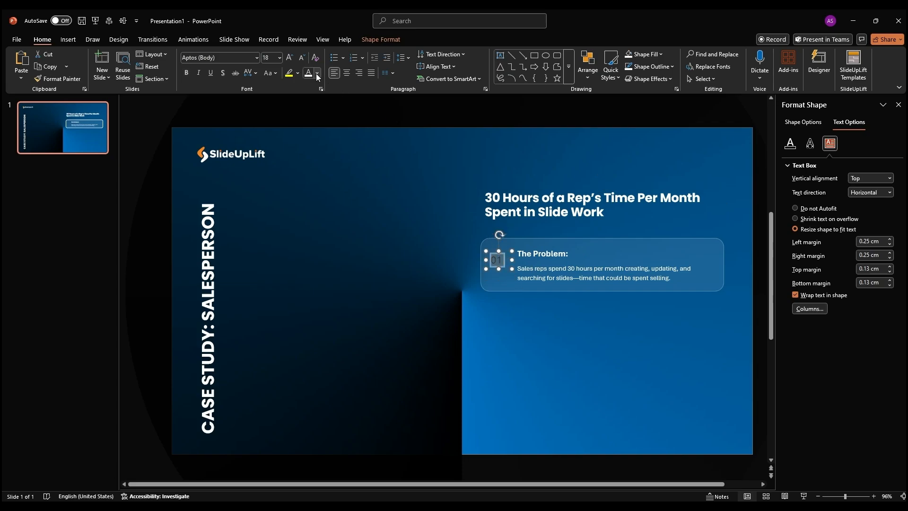
Step: Make the 01 label bold Poppins, enlarged and then sized to fit one line
{"action": "left_click", "coordinate": [316, 73]}
{"action": "type", "text": "Poppins"}
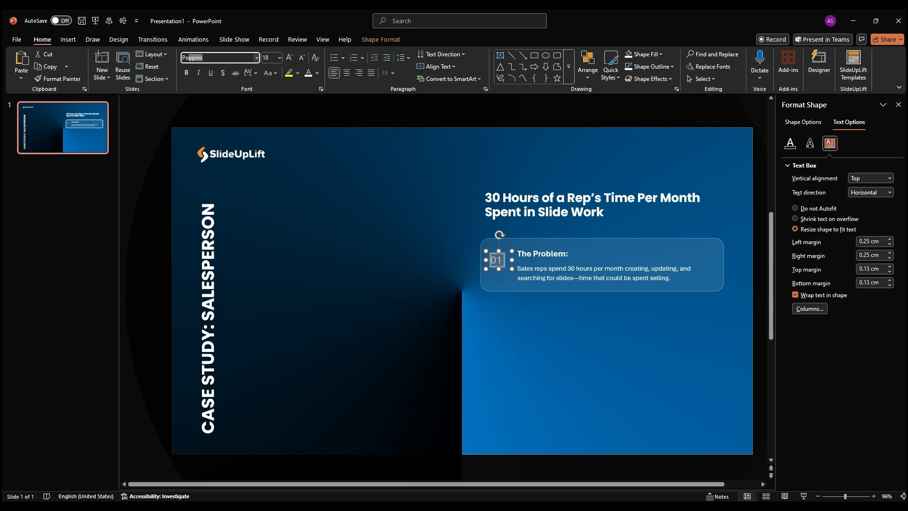
{"action": "left_click", "coordinate": [288, 58]}
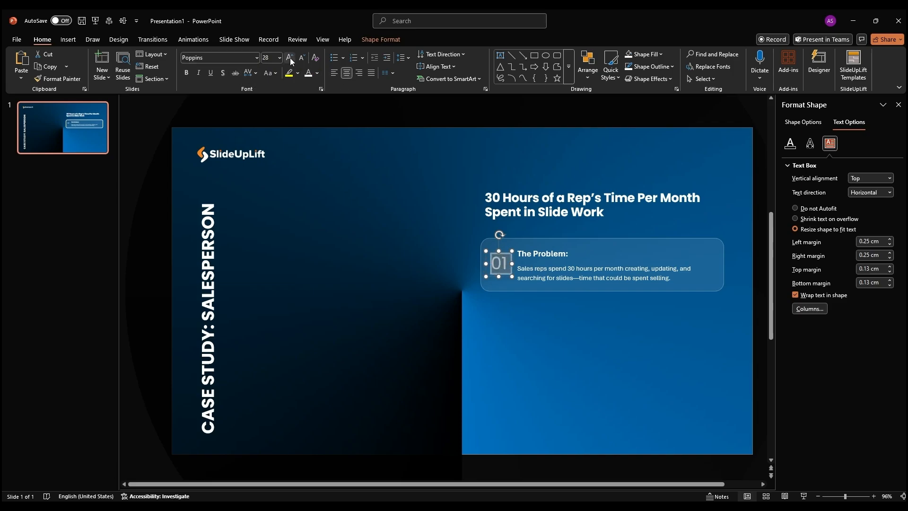
{"action": "left_click", "coordinate": [289, 57]}
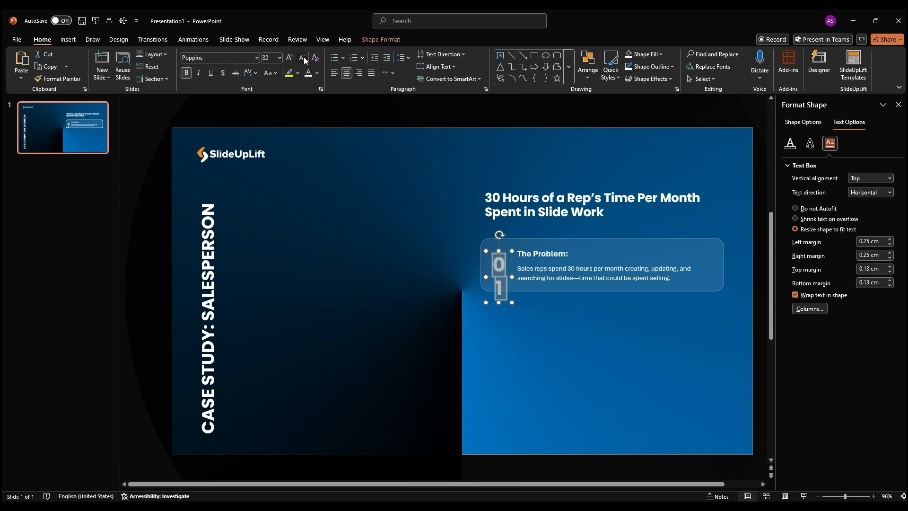
{"action": "left_click", "coordinate": [302, 57]}
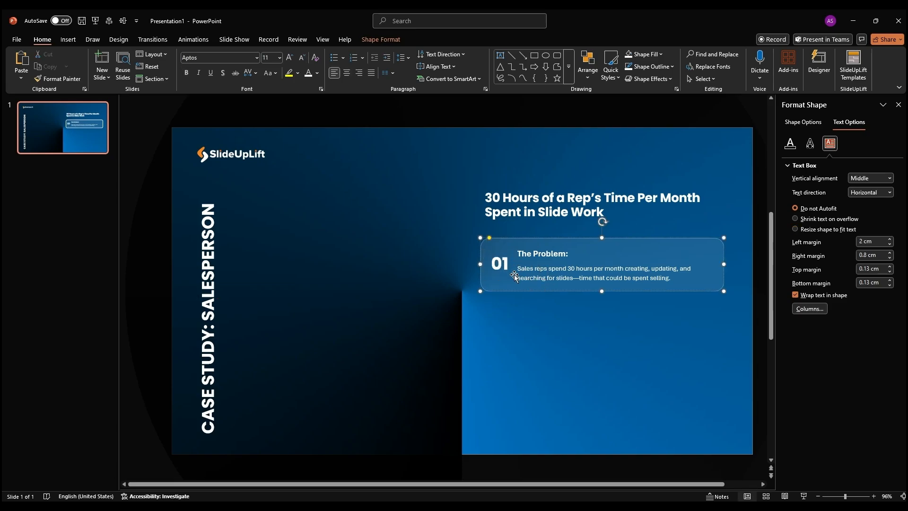
{"action": "left_click", "coordinate": [586, 63]}
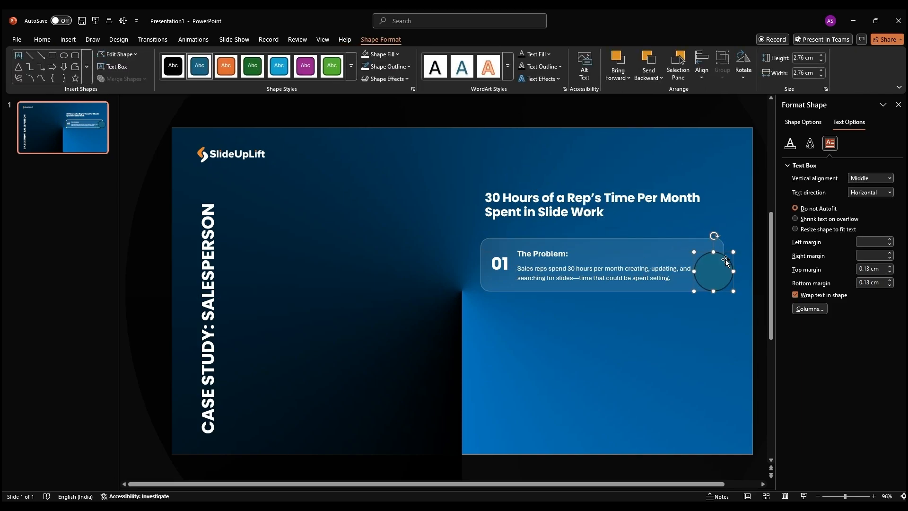
Step: Remove the outline from the small circle at the card's right end
{"action": "left_click", "coordinate": [387, 66]}
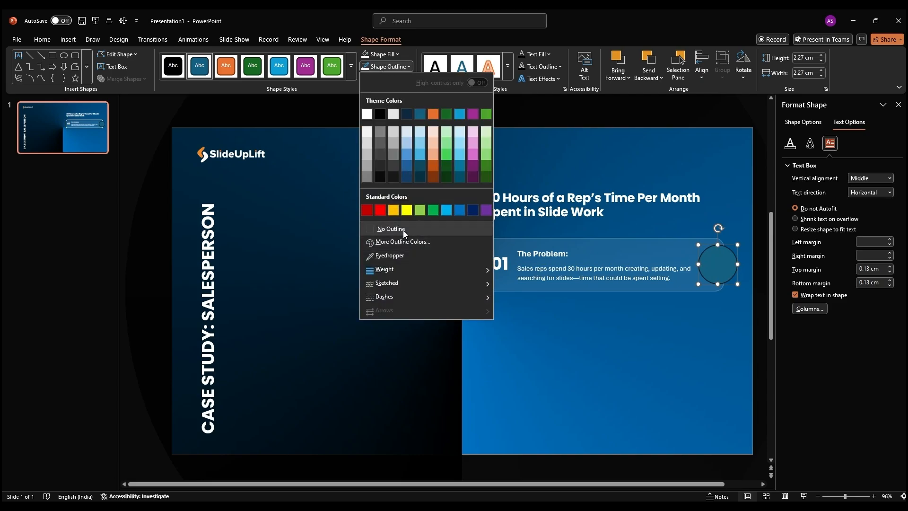
{"action": "left_click", "coordinate": [391, 229]}
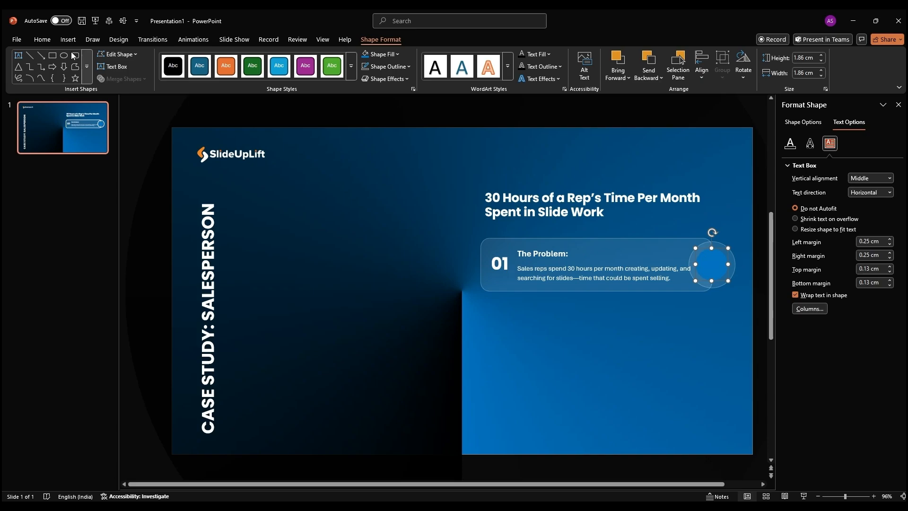
Step: Insert the problem-solving icon over the circle and set its brightness to 100%
{"action": "left_click", "coordinate": [97, 64]}
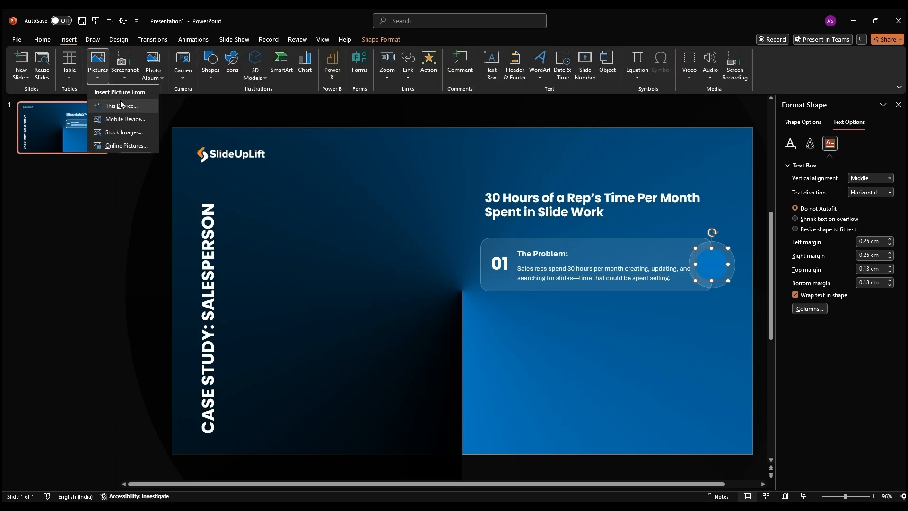
{"action": "left_click", "coordinate": [121, 106]}
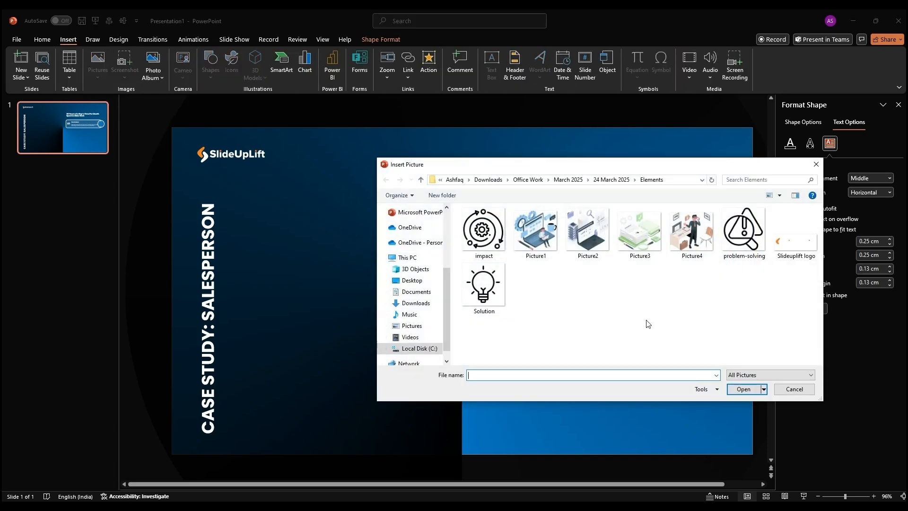
{"action": "left_click", "coordinate": [744, 230]}
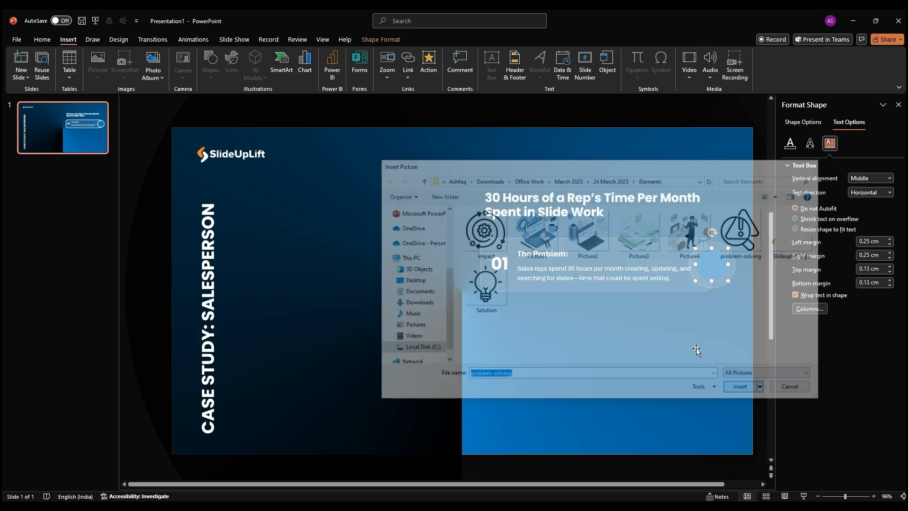
{"action": "left_click", "coordinate": [739, 388]}
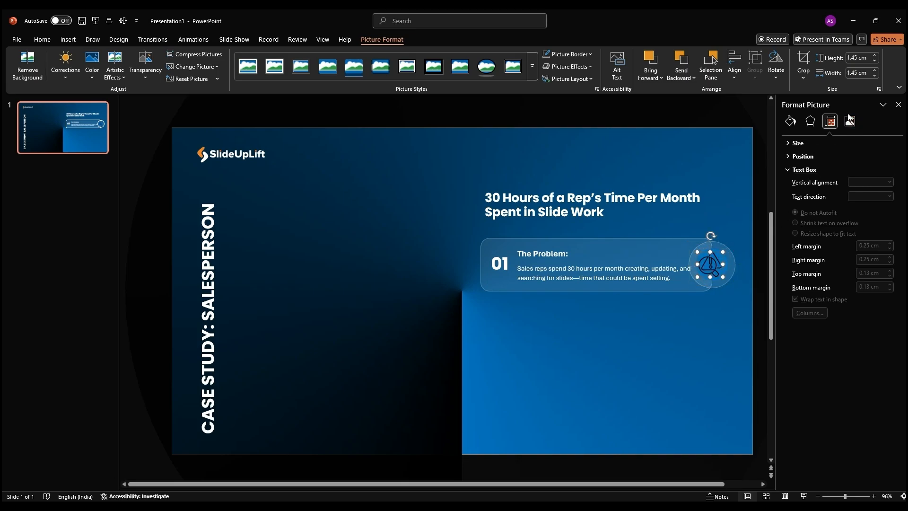
{"action": "left_click", "coordinate": [850, 121]}
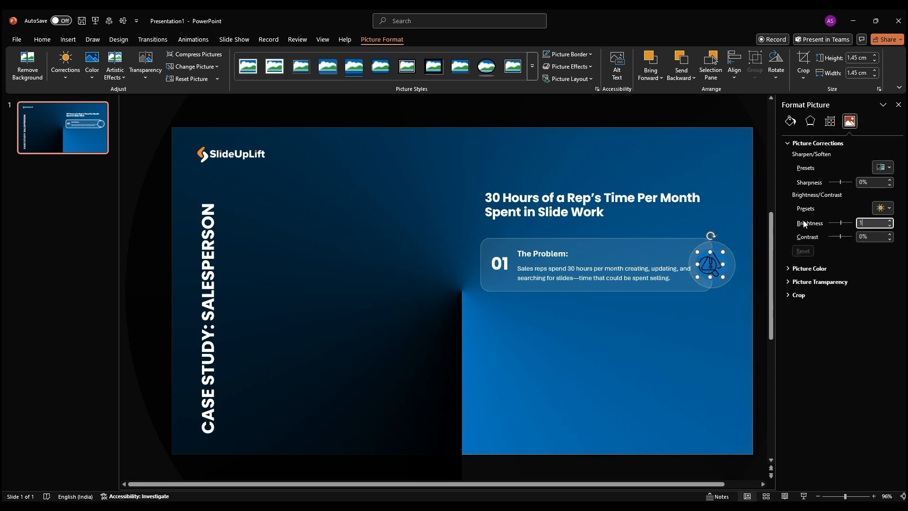
{"action": "type", "text": "100%"}
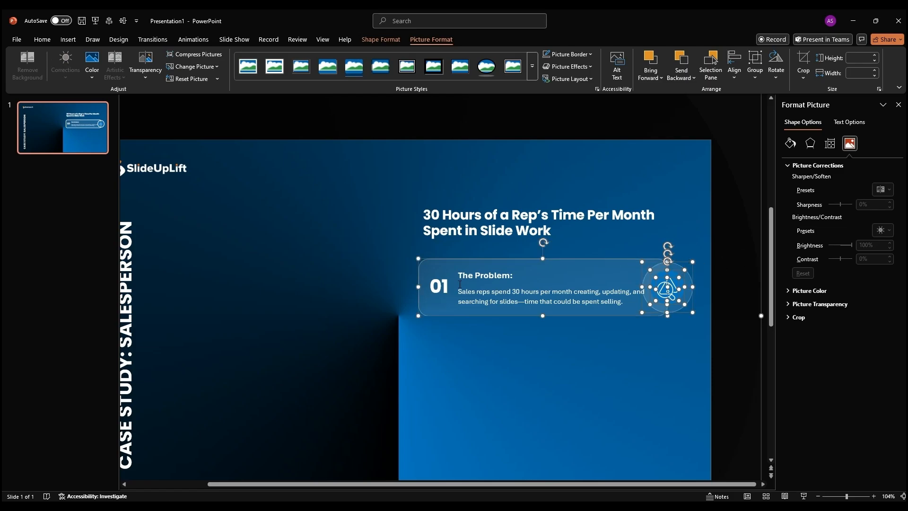
Step: Move the card and icon below the heading and fill the circle with custom blue #008DF6
{"action": "left_click", "coordinate": [734, 64]}
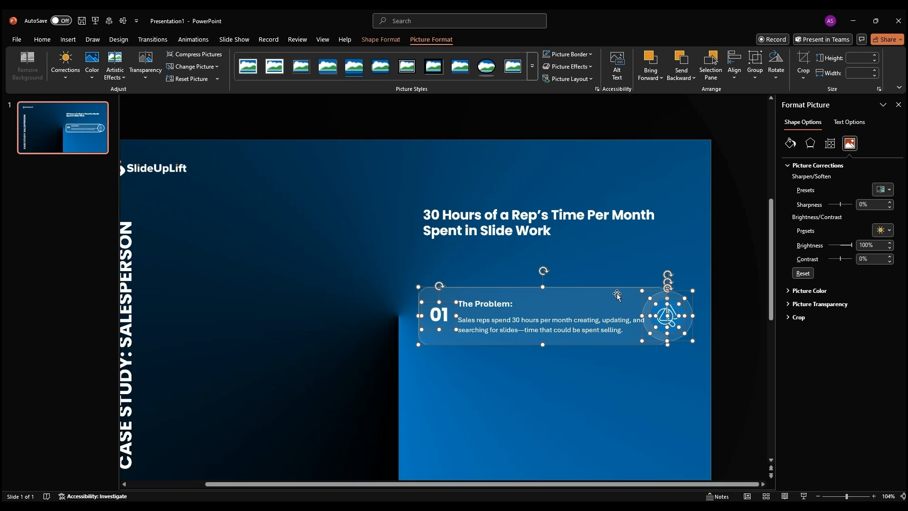
{"action": "left_click_drag", "start_coordinate": [544, 316], "coordinate": [544, 294]}
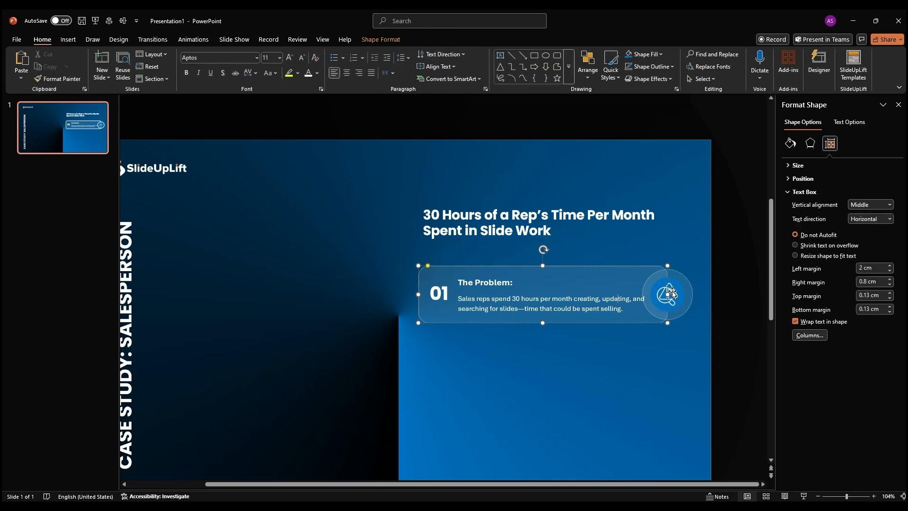
{"action": "left_click", "coordinate": [643, 54]}
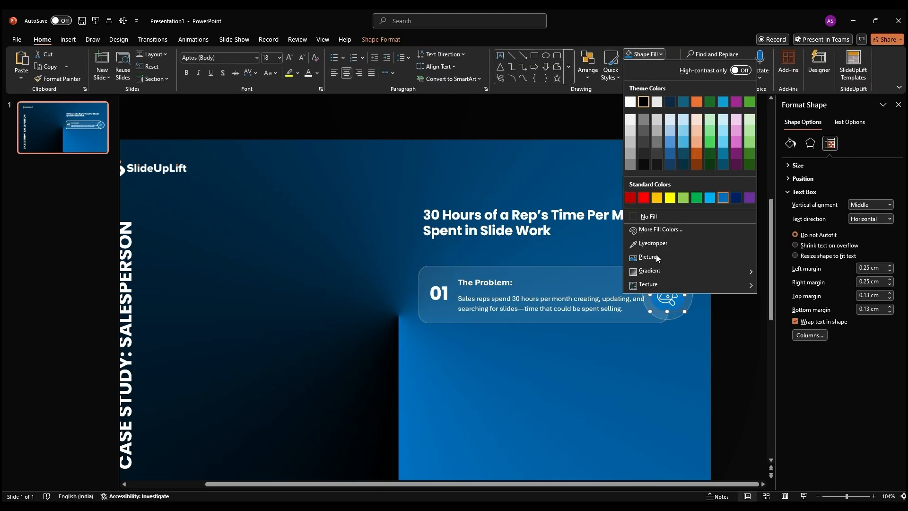
{"action": "left_click", "coordinate": [660, 230]}
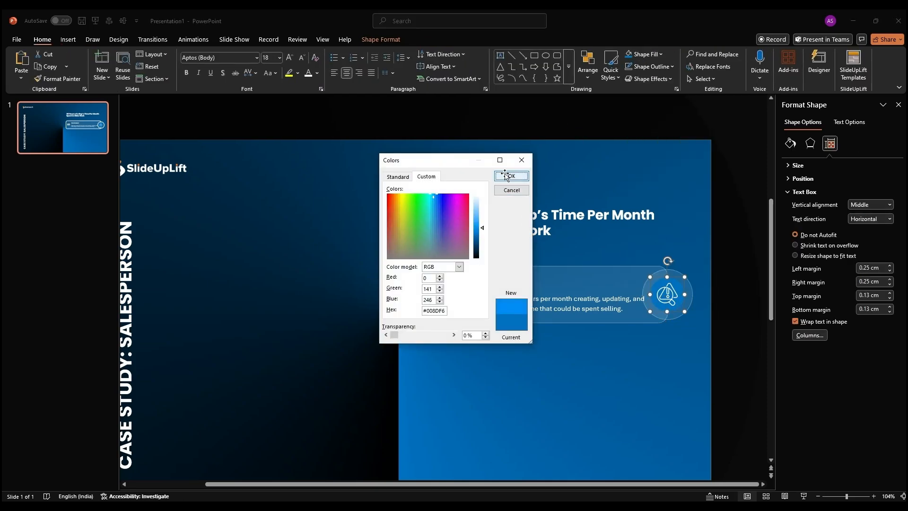
{"action": "left_click", "coordinate": [510, 176]}
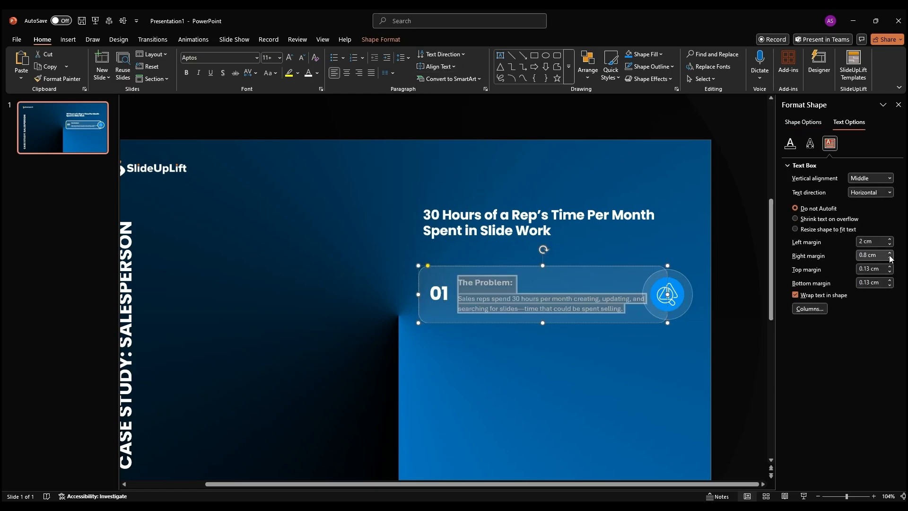
Step: Raise the card text's right margin to 1.1 cm so the description clears the icon
{"action": "left_click", "coordinate": [890, 253]}
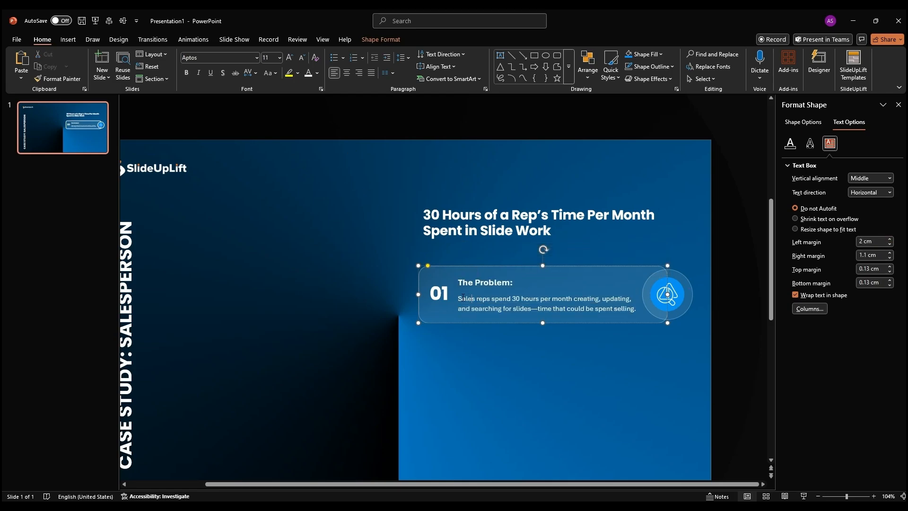
{"action": "triple_click", "coordinate": [545, 296]}
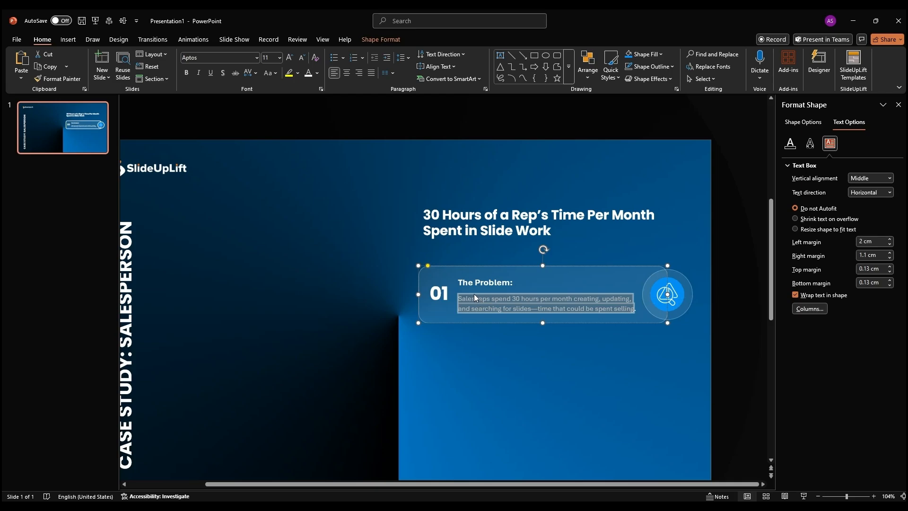
{"action": "left_click", "coordinate": [545, 301]}
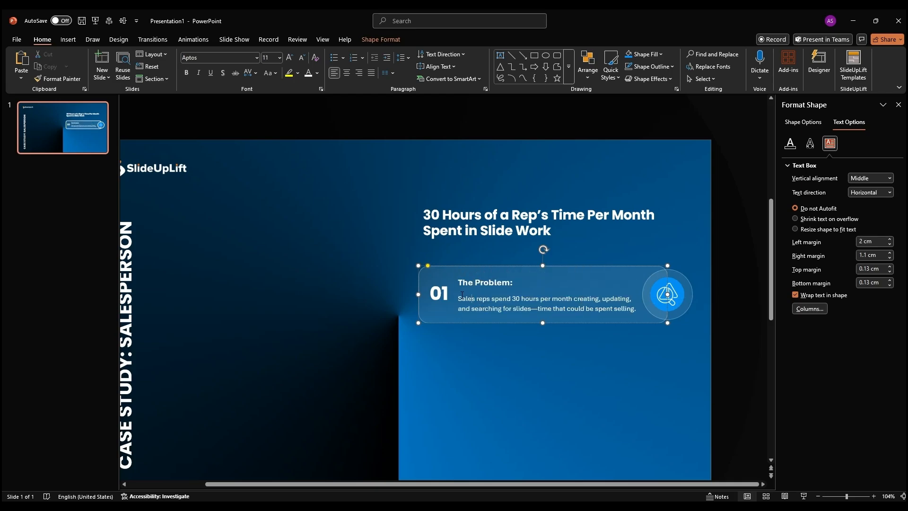
{"action": "left_click", "coordinate": [668, 294]}
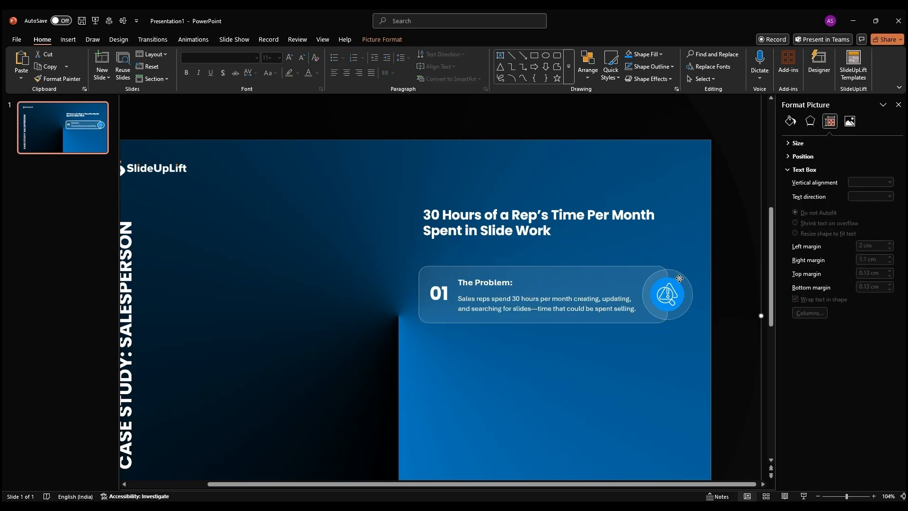
Step: Shift the Problem card slightly higher so it aligns beneath the headline
{"action": "left_click", "coordinate": [667, 294]}
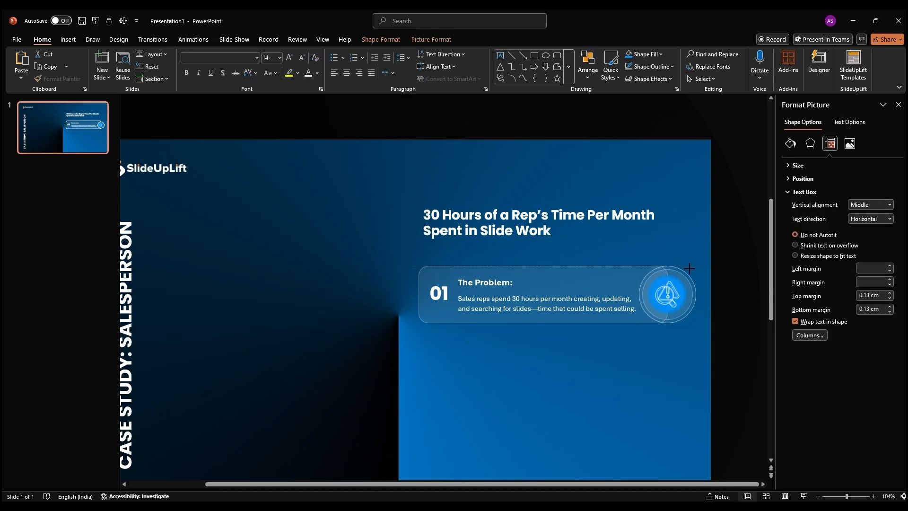
{"action": "left_click", "coordinate": [521, 294]}
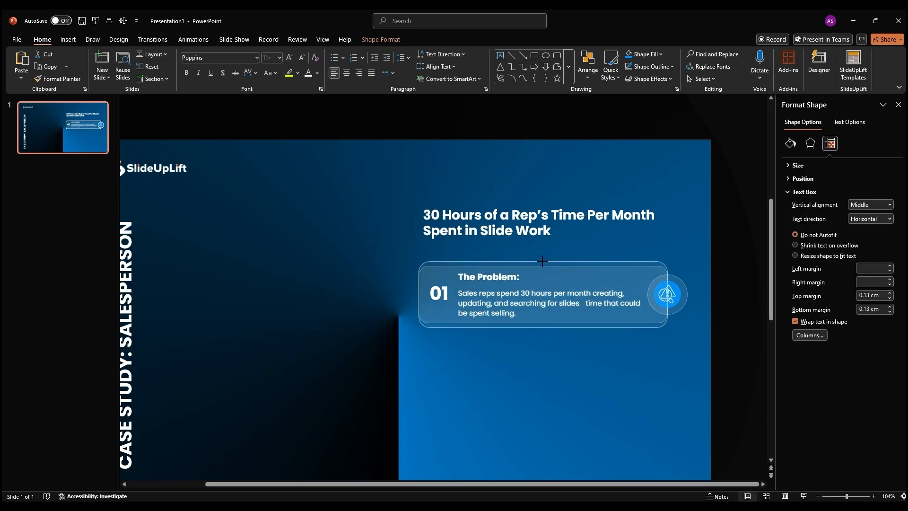
{"action": "left_click", "coordinate": [668, 294]}
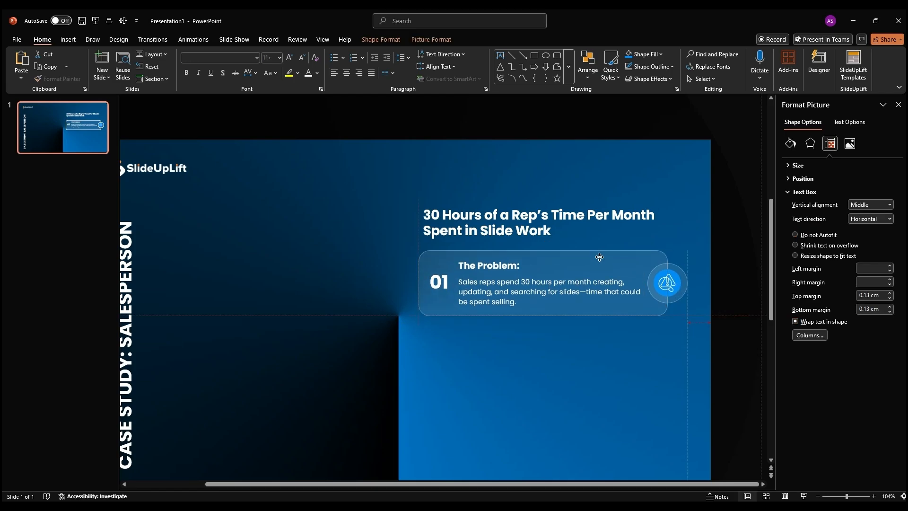
{"action": "left_click", "coordinate": [539, 223]}
{"action": "type", "text": "The Impact:"}
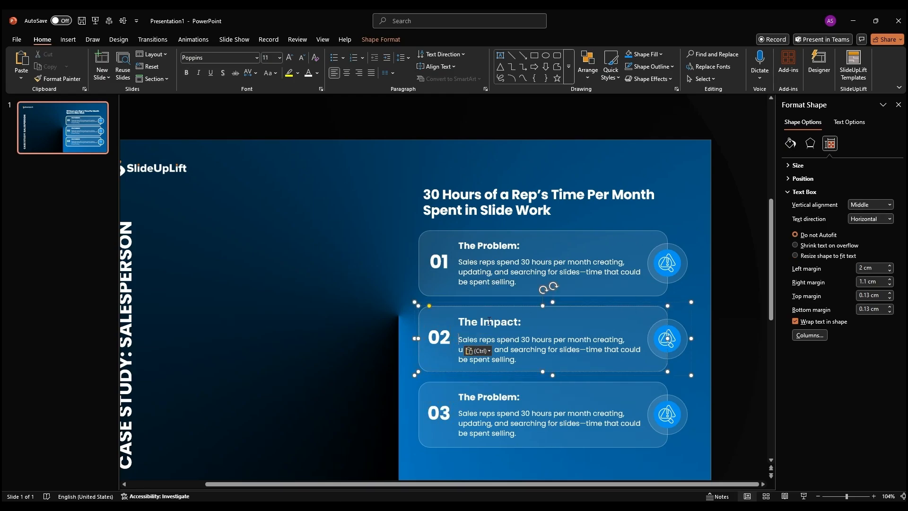
Step: Bring up the editing options on the Impact card's text
{"action": "right_click", "coordinate": [490, 321]}
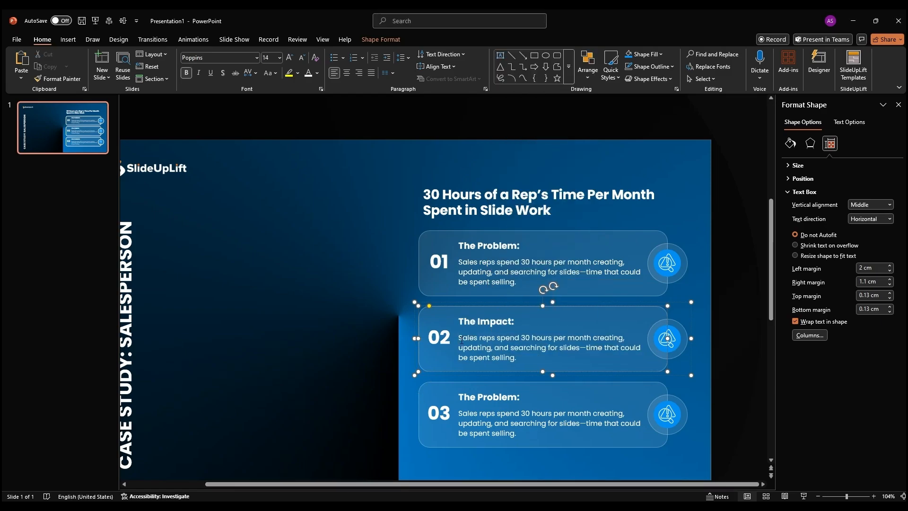
{"action": "right_click", "coordinate": [542, 348]}
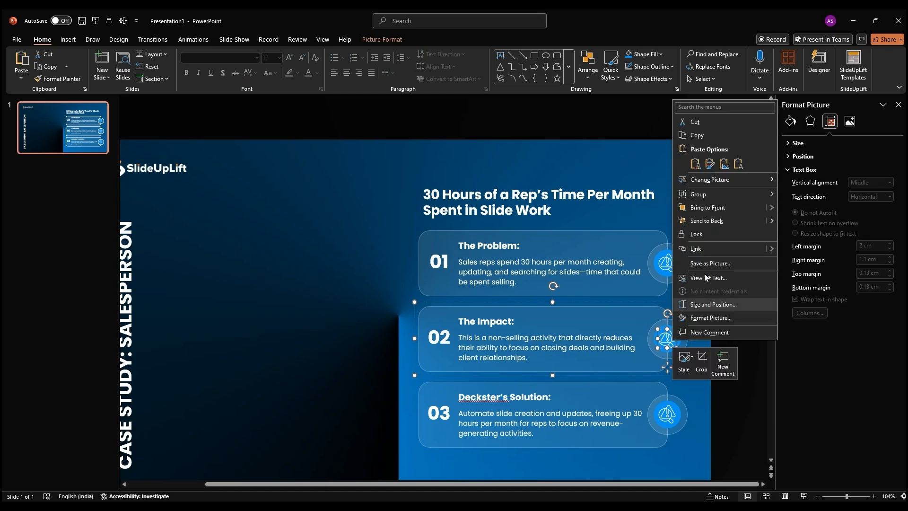
Step: Replace the Impact and Solution card icons with the impact image and lightbulb, adjusting brightness
{"action": "left_click", "coordinate": [709, 179]}
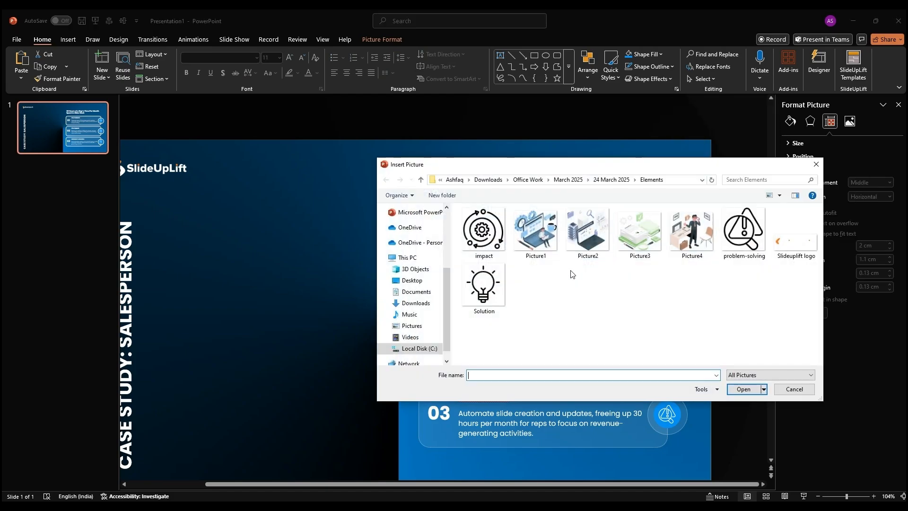
{"action": "left_click", "coordinate": [483, 229]}
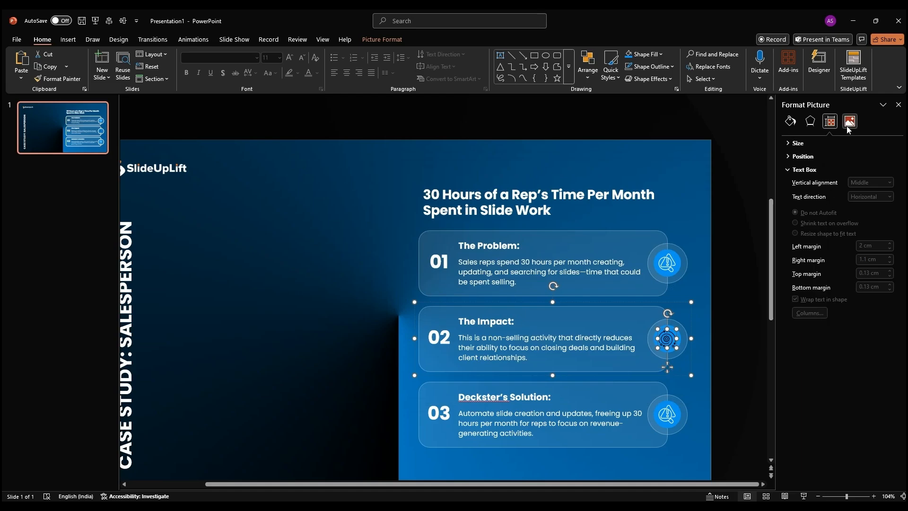
{"action": "left_click", "coordinate": [850, 122]}
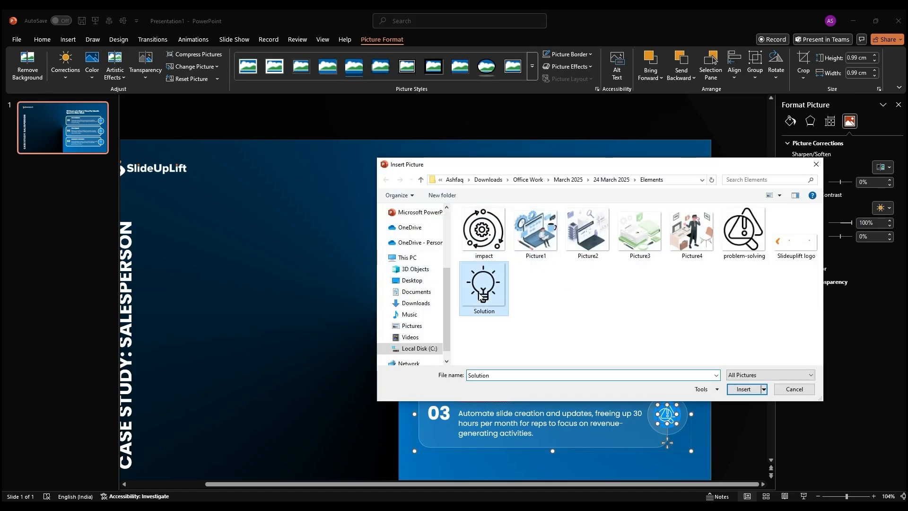
{"action": "left_click", "coordinate": [744, 389]}
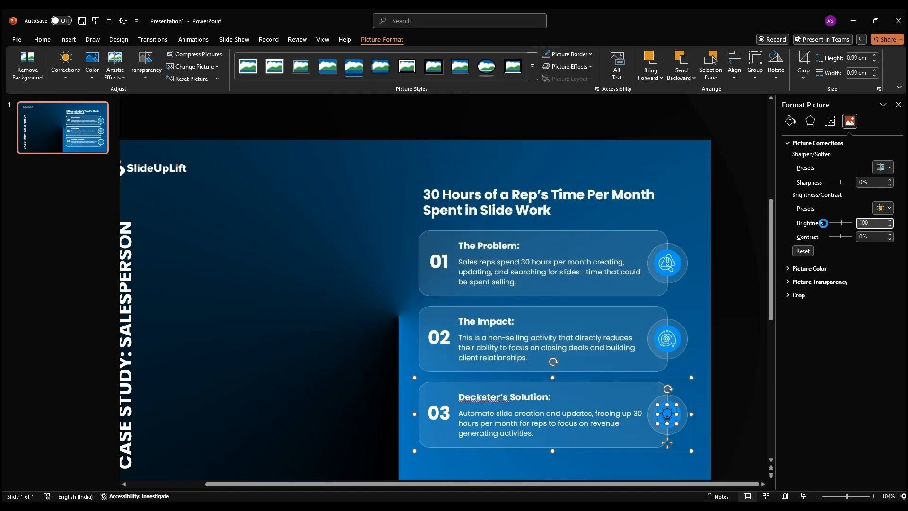
{"action": "left_click", "coordinate": [538, 202]}
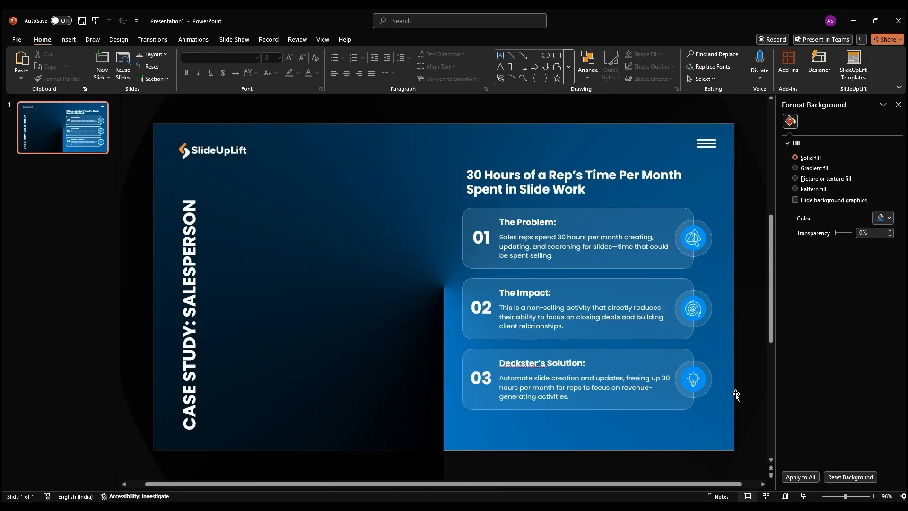
Step: Place the isometric laptop-and-gears illustration across the left half of the slide
{"action": "left_click", "coordinate": [97, 65]}
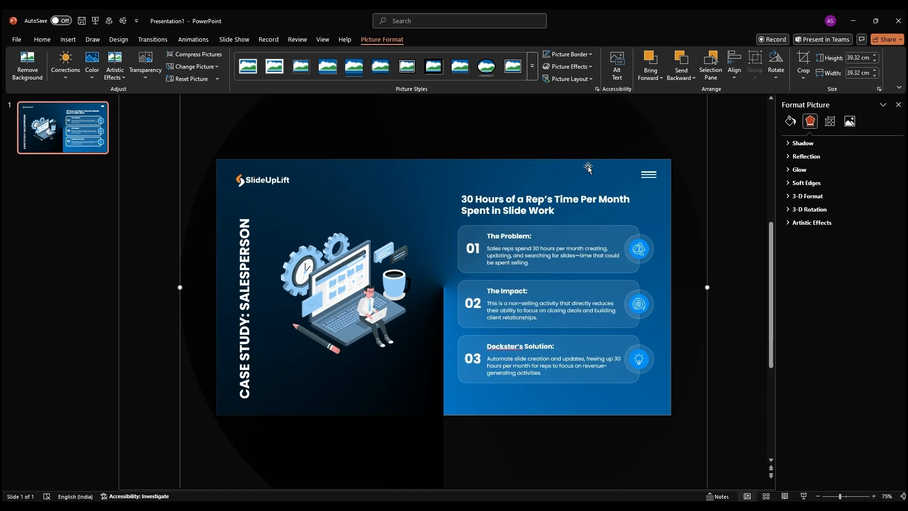
{"action": "mouse_move", "coordinate": [177, 46]}
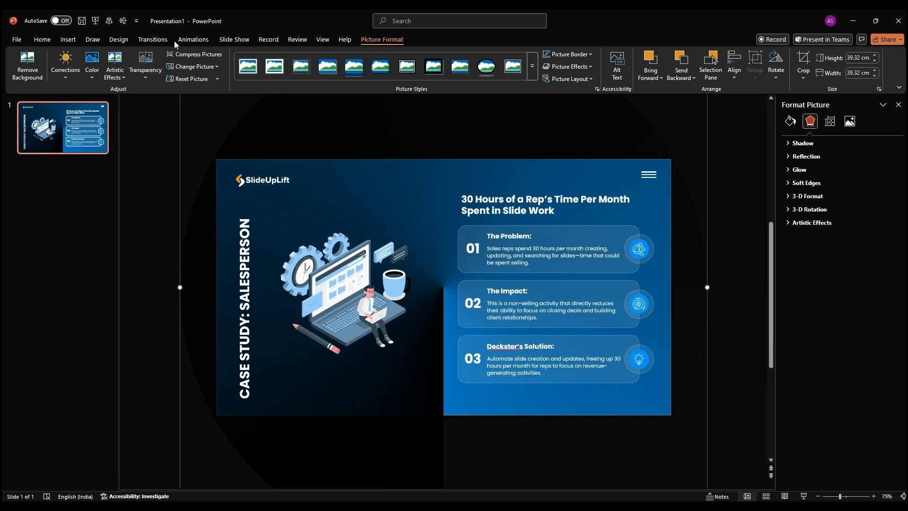
Step: Give the background graphic a full clockwise Spin animation lasting 10 seconds
{"action": "left_click", "coordinate": [193, 39]}
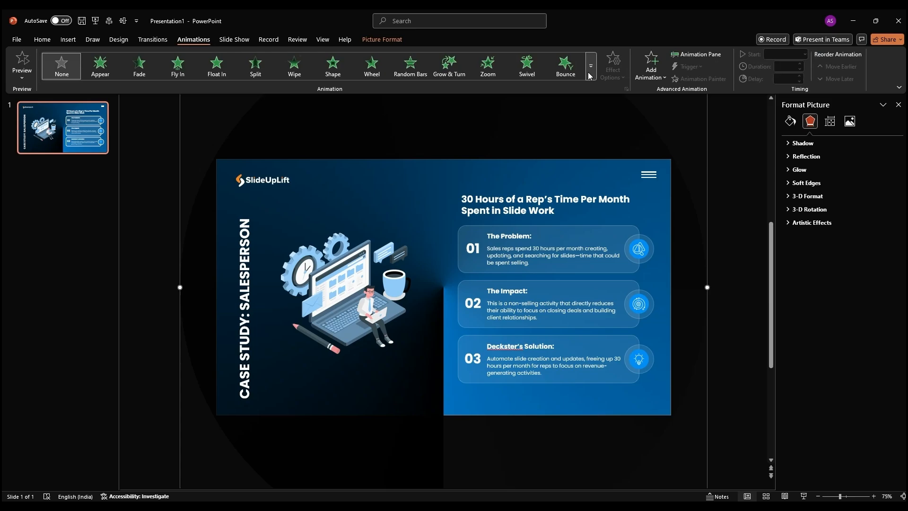
{"action": "left_click", "coordinate": [589, 65]}
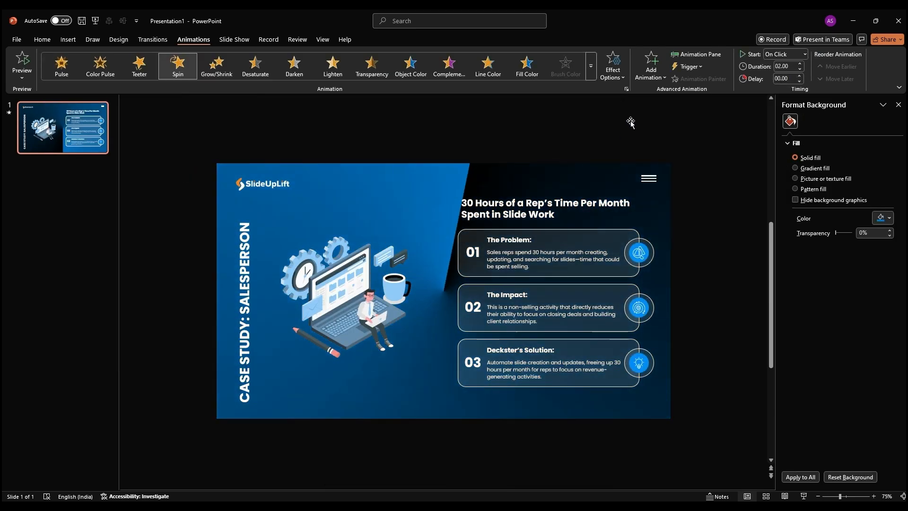
{"action": "left_click", "coordinate": [612, 65]}
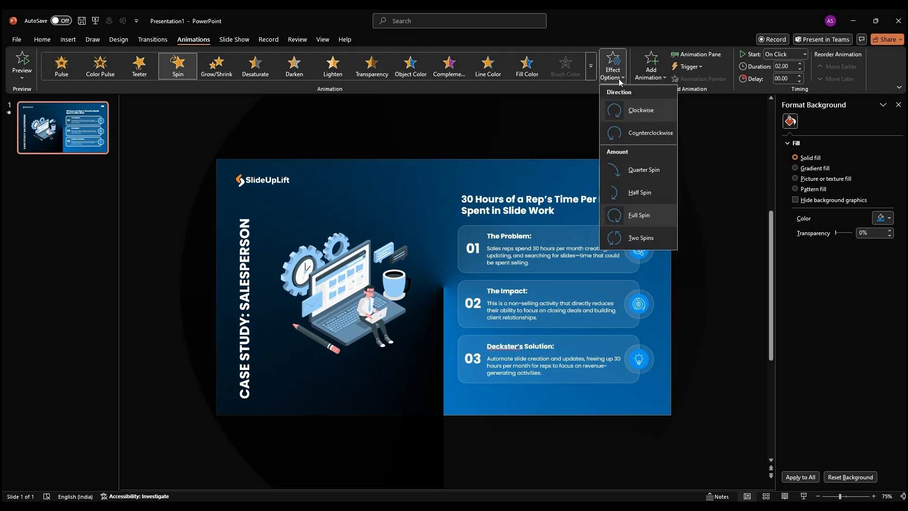
{"action": "mouse_move", "coordinate": [640, 222]}
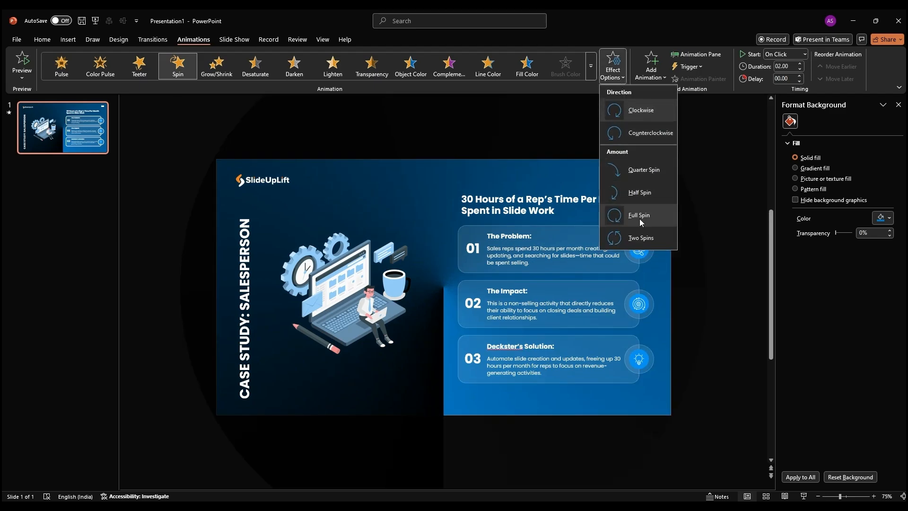
{"action": "left_click", "coordinate": [639, 216]}
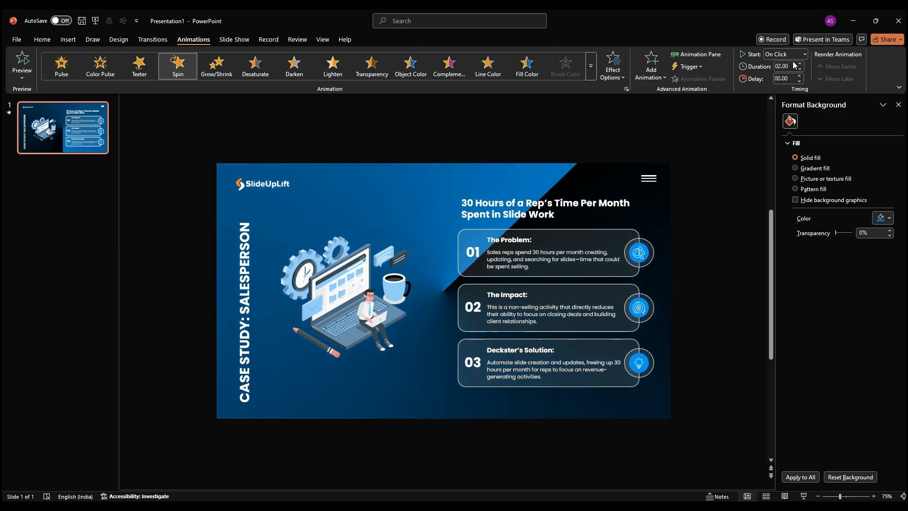
{"action": "left_click", "coordinate": [784, 54]}
{"action": "type", "text": "10"}
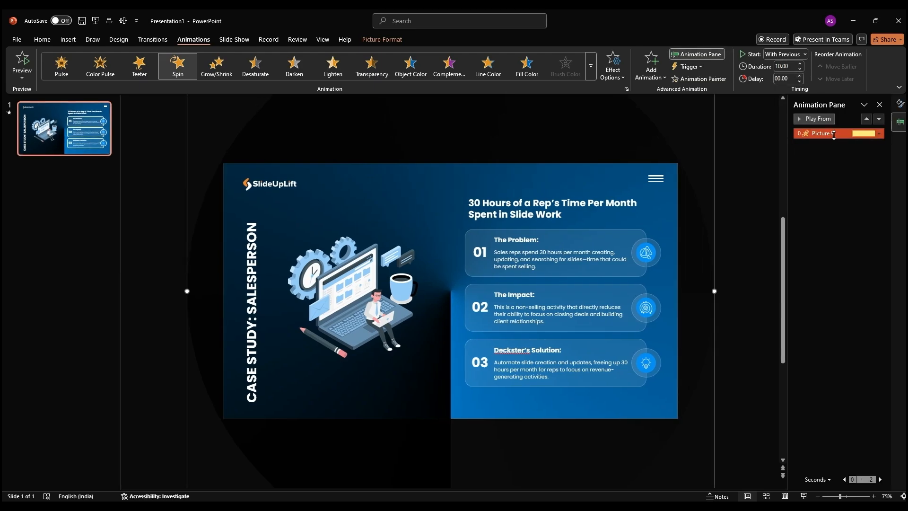
Step: Set how often the spin repeats in its Timing settings
{"action": "left_click", "coordinate": [878, 134]}
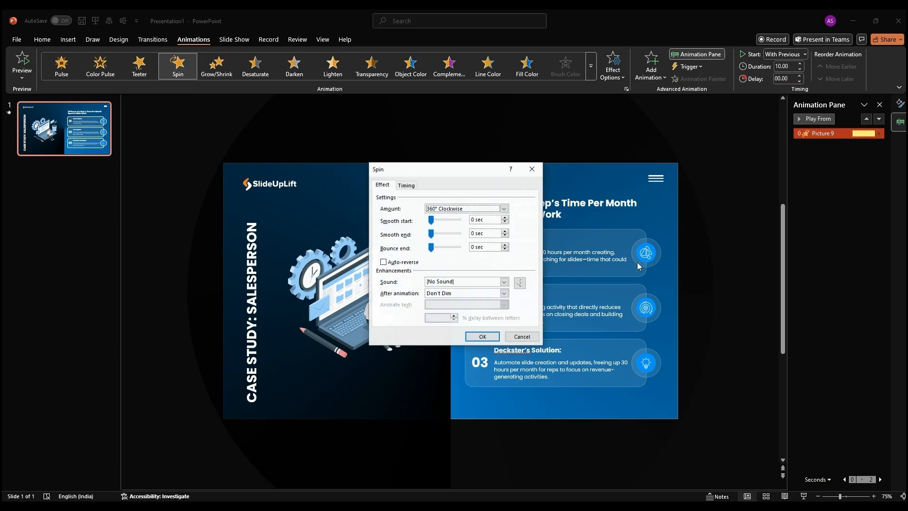
{"action": "left_click", "coordinate": [406, 185]}
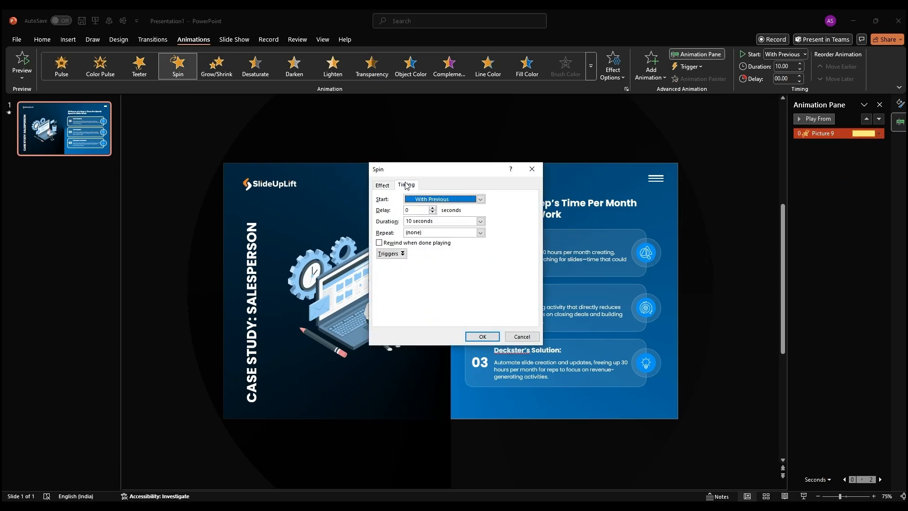
{"action": "left_click", "coordinate": [479, 233]}
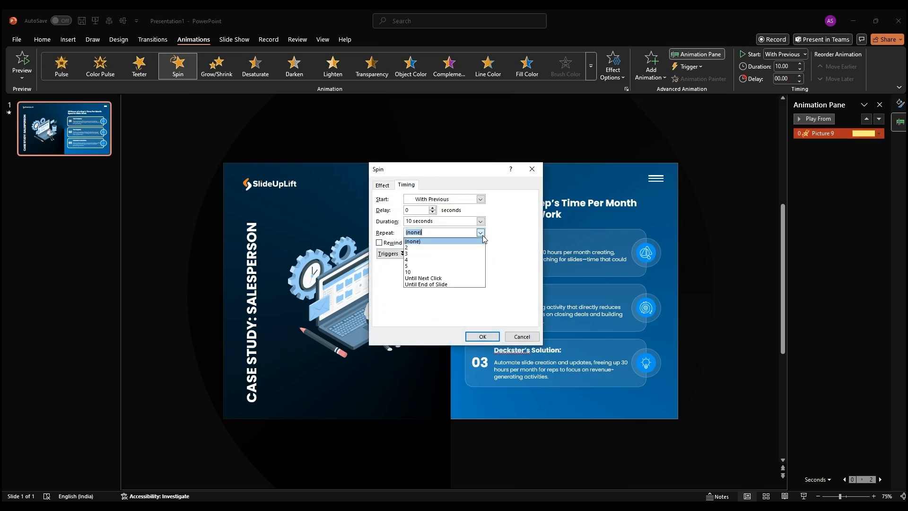
{"action": "mouse_move", "coordinate": [427, 284]}
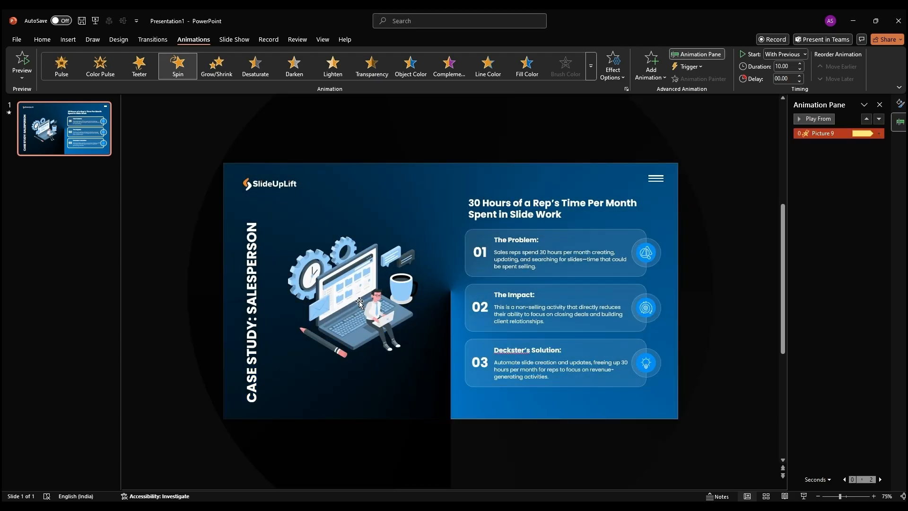
Step: Add an upward motion path animation to the laptop illustration
{"action": "left_click", "coordinate": [353, 295]}
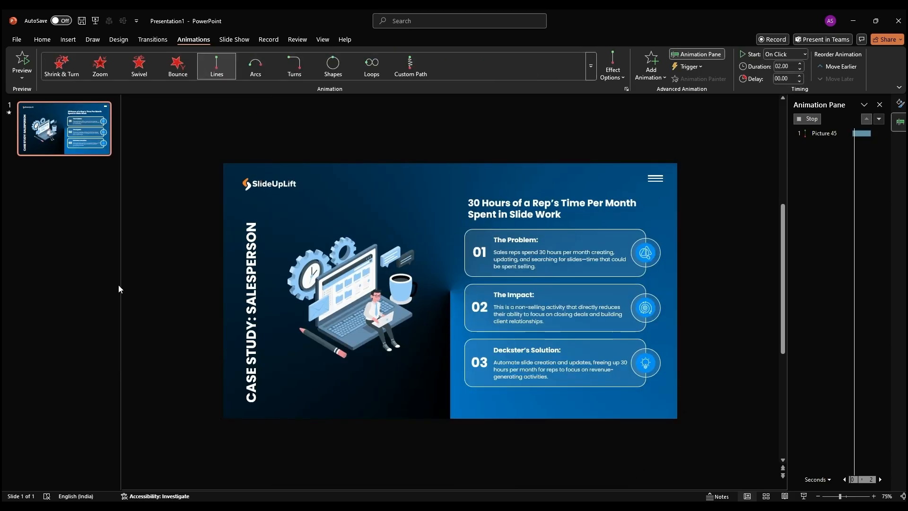
{"action": "left_click", "coordinate": [612, 66]}
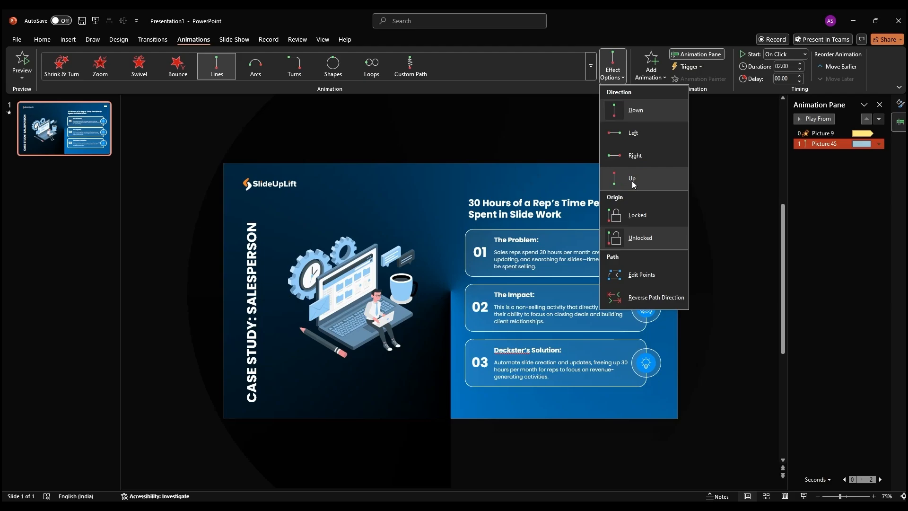
{"action": "left_click", "coordinate": [632, 178]}
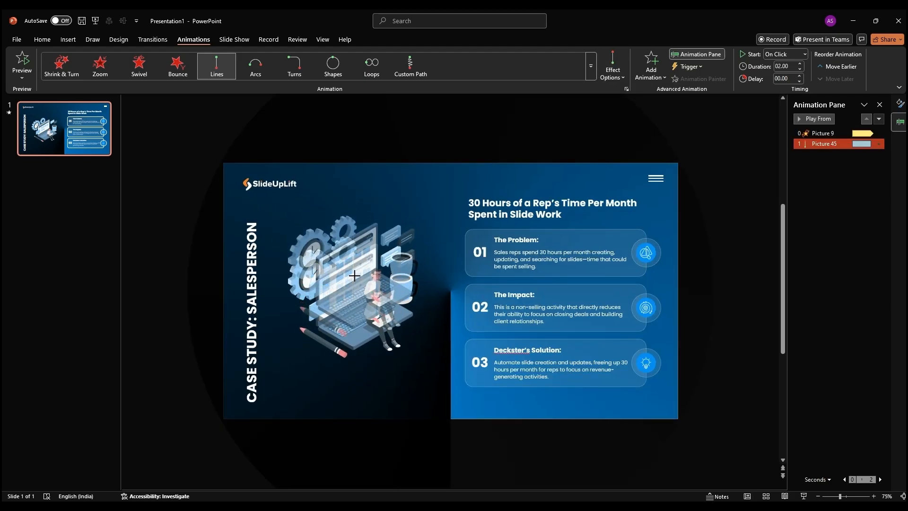
{"action": "left_click", "coordinate": [354, 290]}
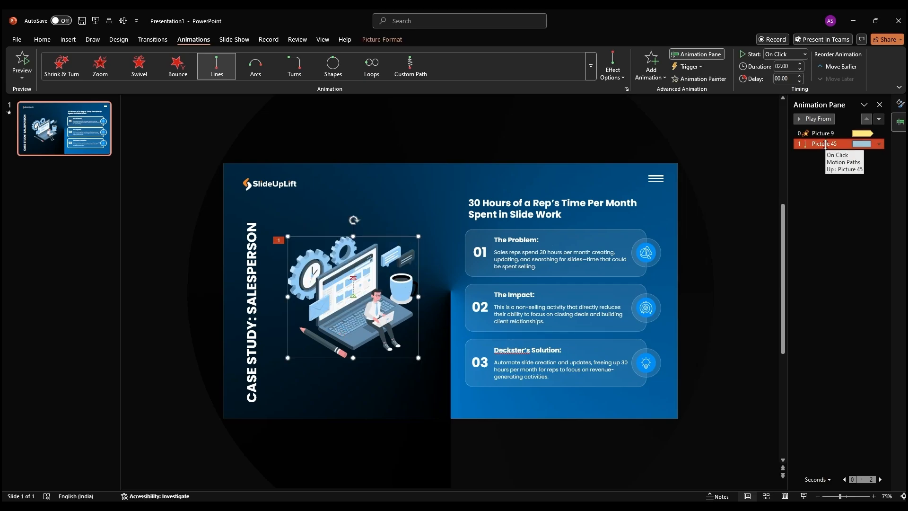
Step: Set the Up motion to start With Previous, last 3 seconds, and repeat until slide end
{"action": "left_click", "coordinate": [878, 144]}
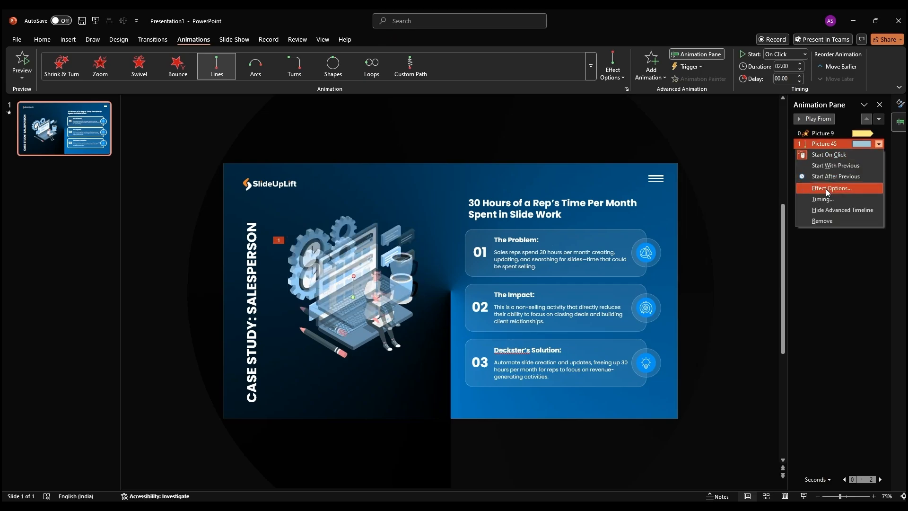
{"action": "left_click", "coordinate": [831, 189]}
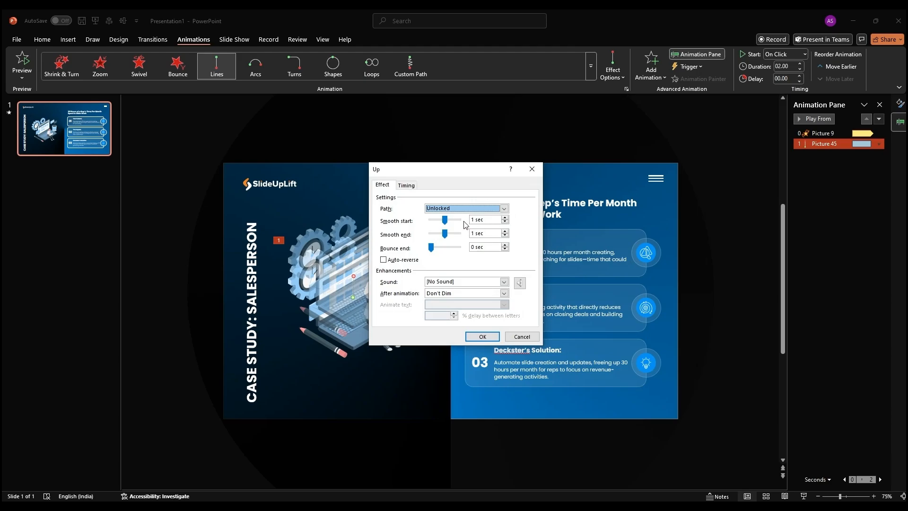
{"action": "left_click", "coordinate": [406, 185]}
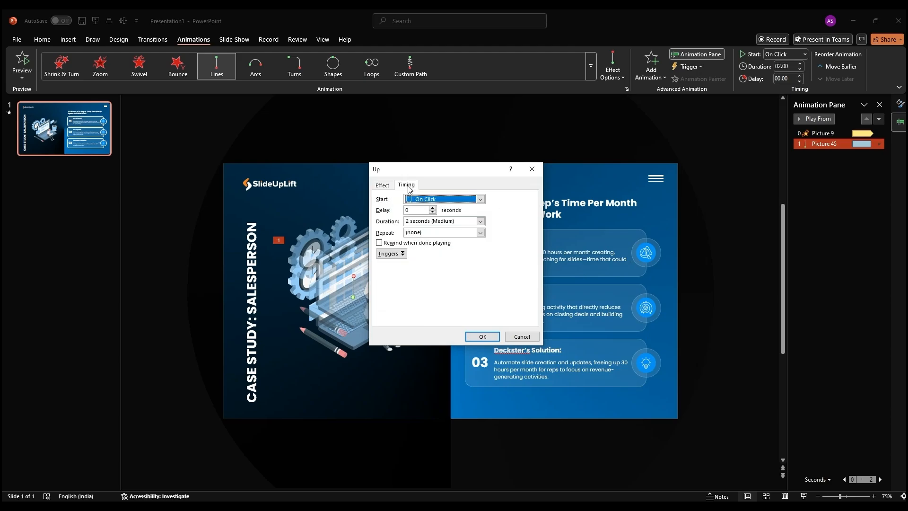
{"action": "left_click", "coordinate": [480, 199]}
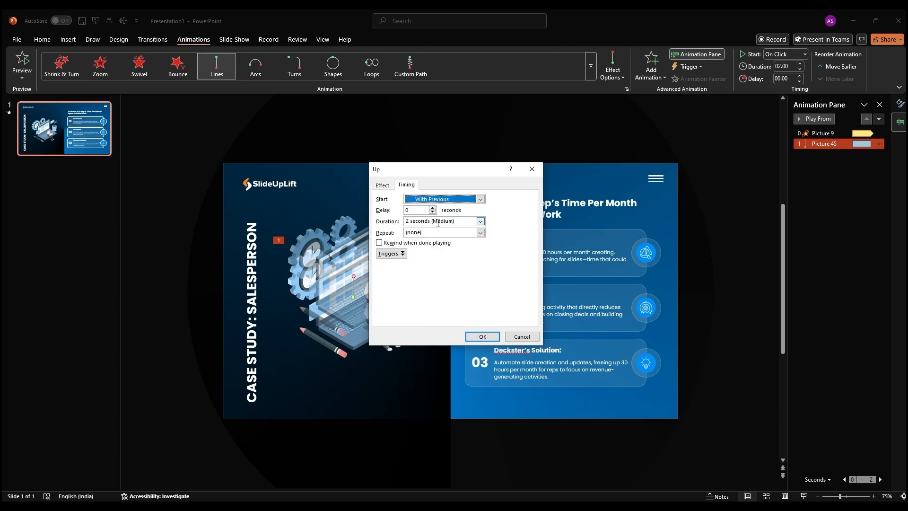
{"action": "left_click", "coordinate": [480, 222]}
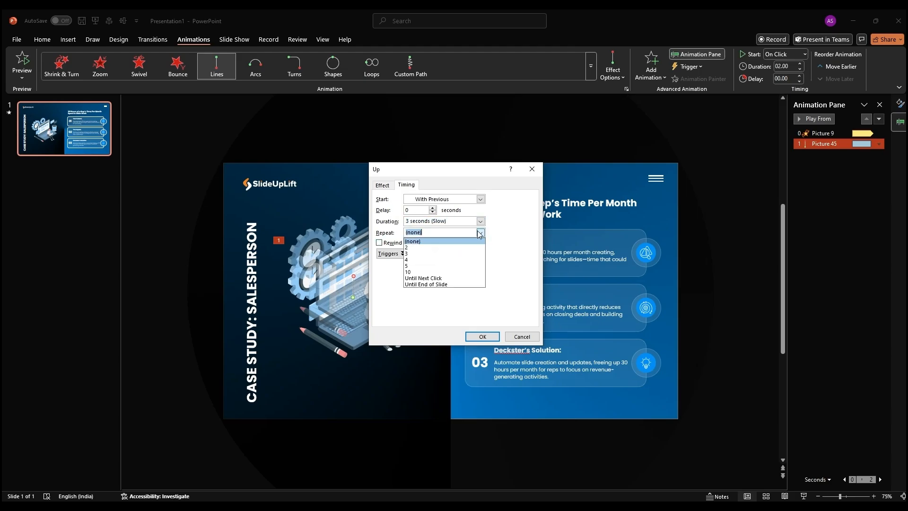
{"action": "left_click", "coordinate": [426, 284]}
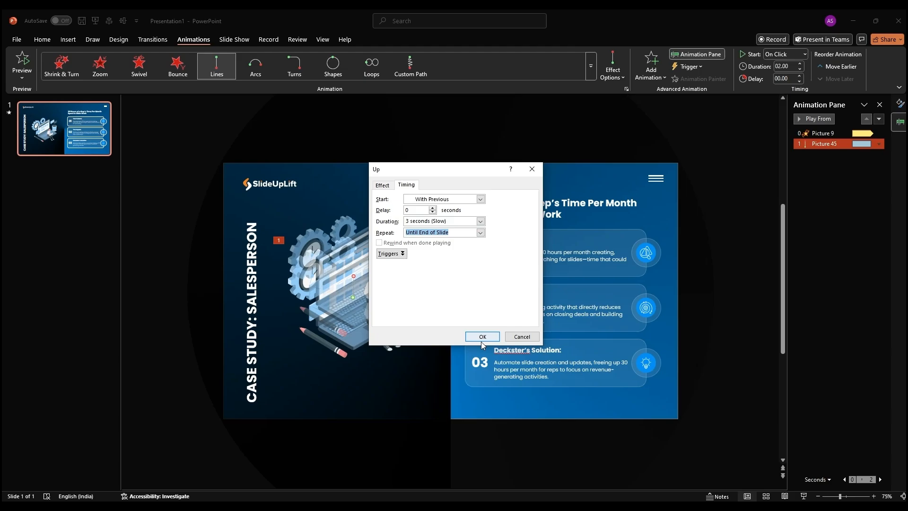
{"action": "left_click", "coordinate": [482, 336]}
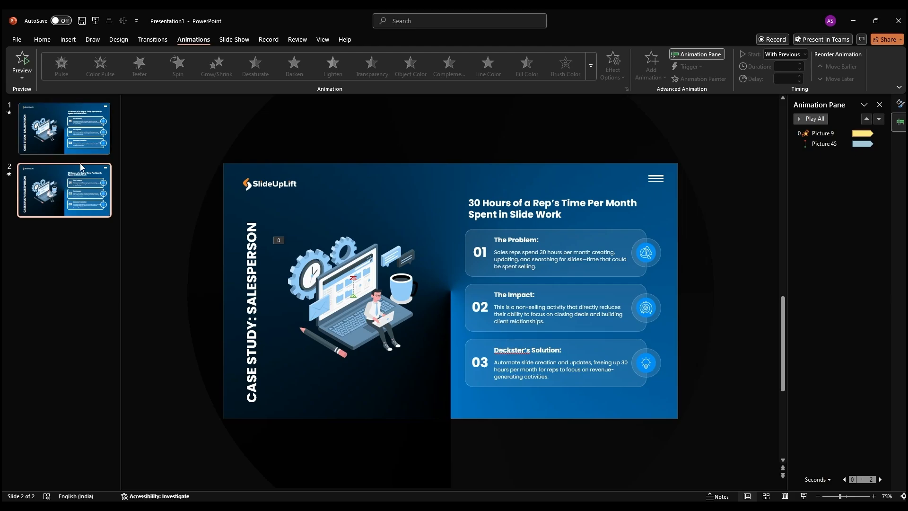
Step: Fill slide 2's background with custom purple RGB 87,103,255 (#5767FF)
{"action": "right_click", "coordinate": [705, 171]}
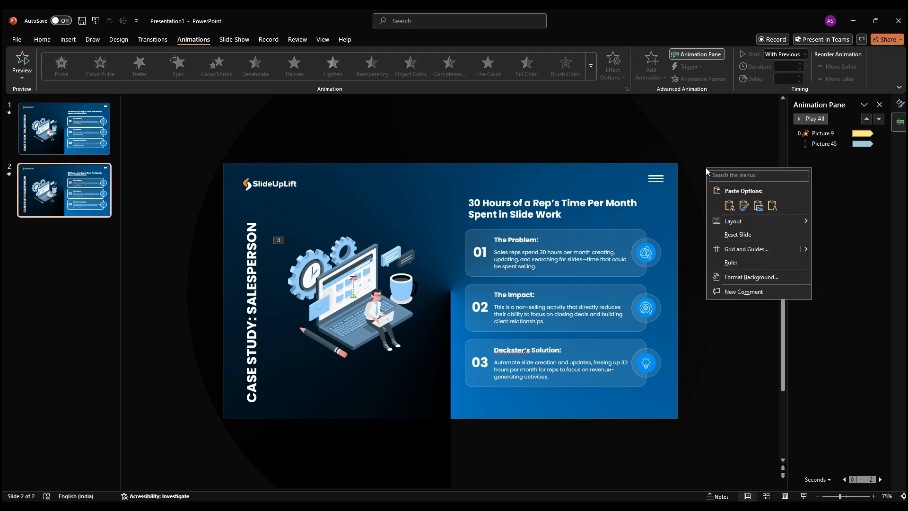
{"action": "left_click", "coordinate": [751, 276]}
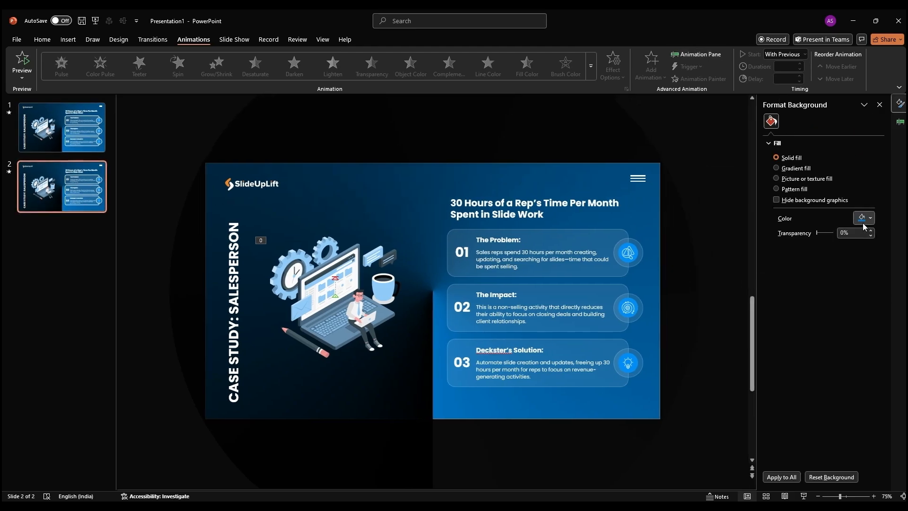
{"action": "left_click", "coordinate": [870, 219]}
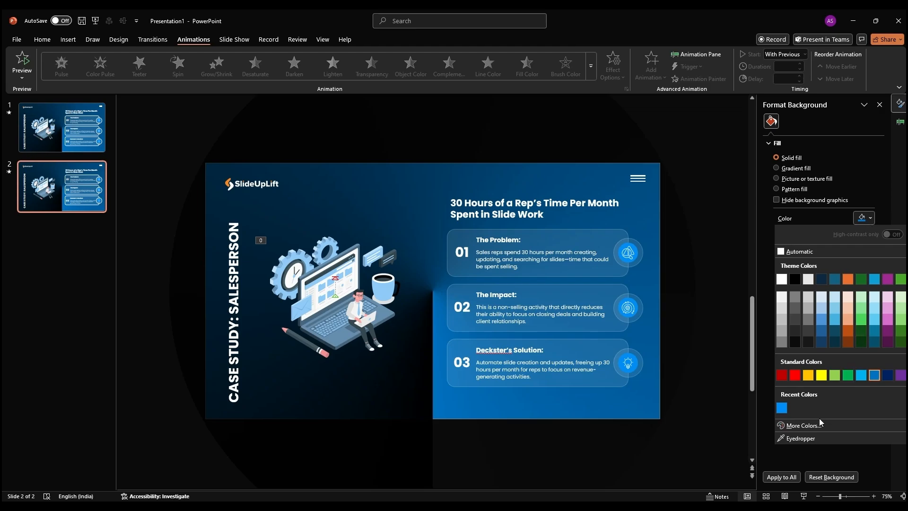
{"action": "left_click", "coordinate": [803, 426]}
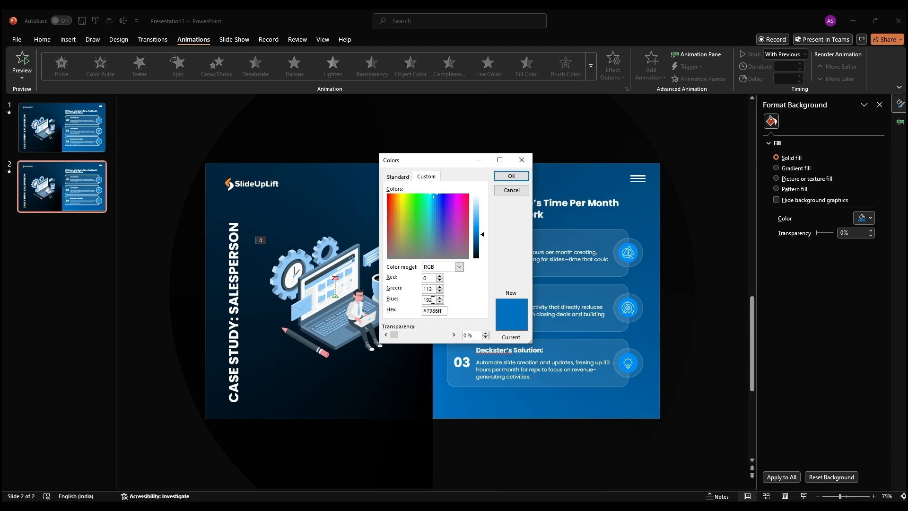
{"action": "left_click", "coordinate": [511, 176]}
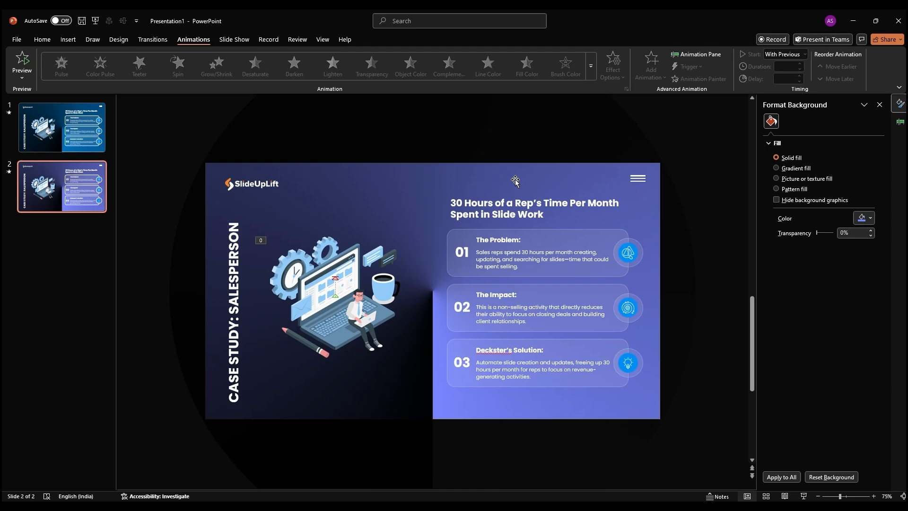
{"action": "mouse_move", "coordinate": [841, 226]}
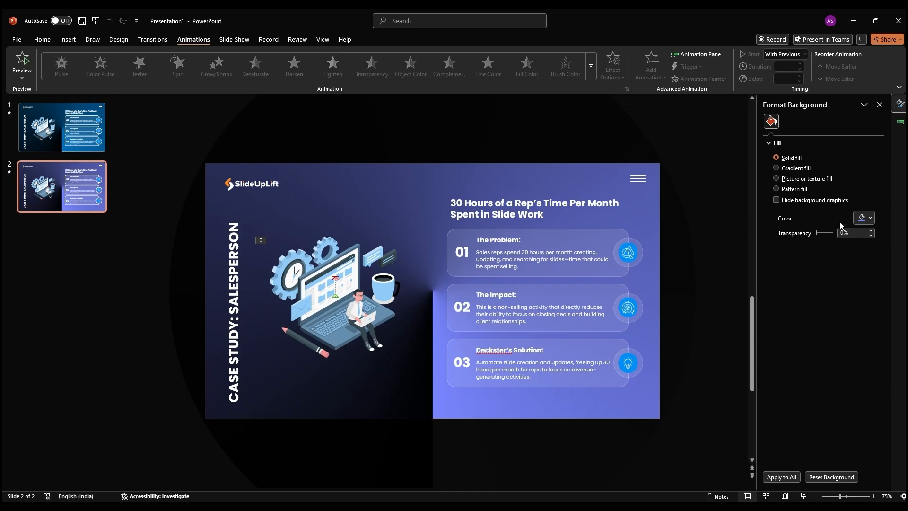
{"action": "left_click", "coordinate": [870, 218]}
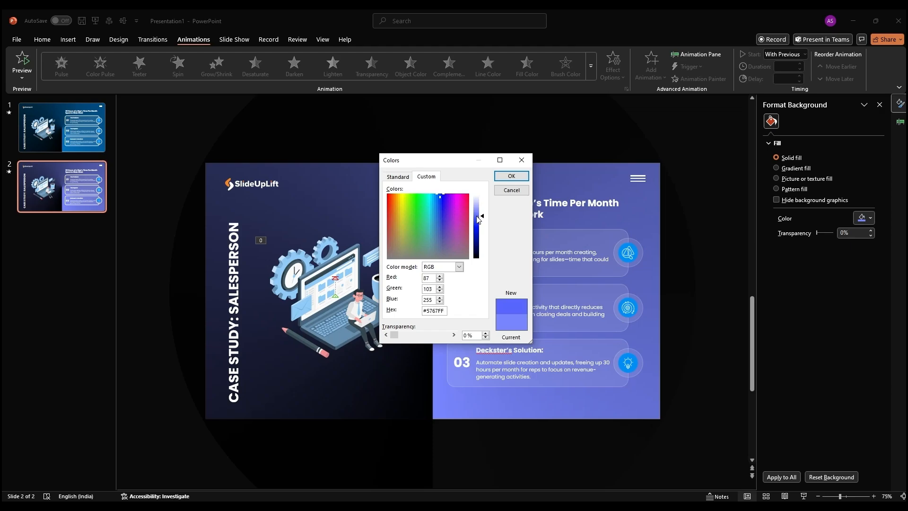
{"action": "left_click", "coordinate": [510, 178]}
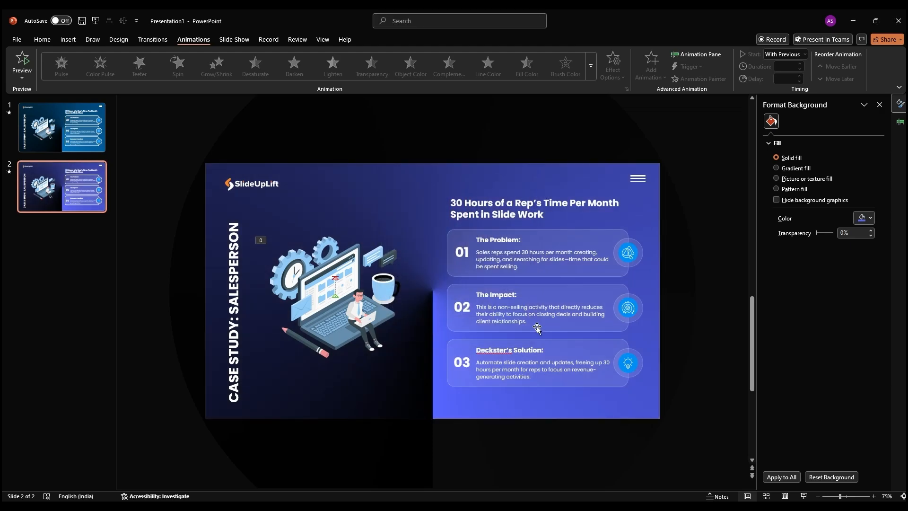
{"action": "left_click", "coordinate": [533, 209]}
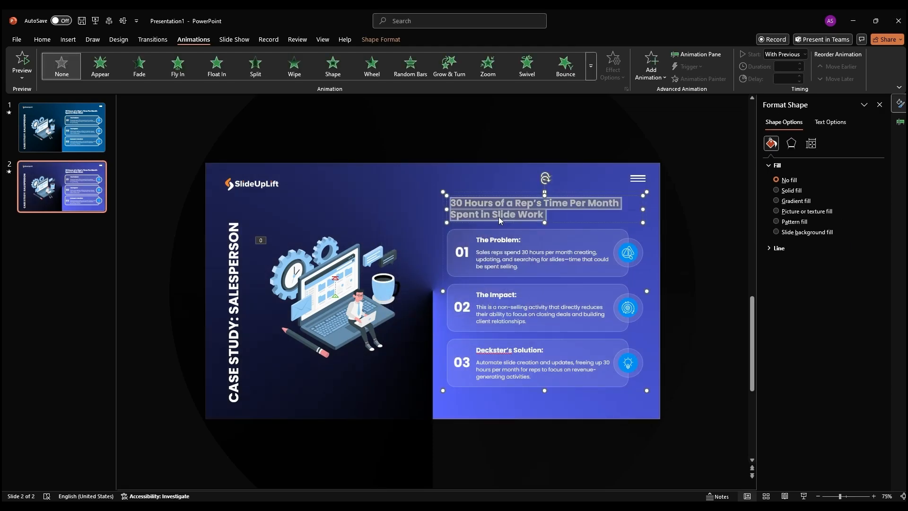
Step: Retitle slide 2 'Two-Thirds of Sales Collateral is Never Used by Reps', select icons, swap illustration
{"action": "type", "text": "Two-Thirds of Sales Collateral is Never Used by Reps"}
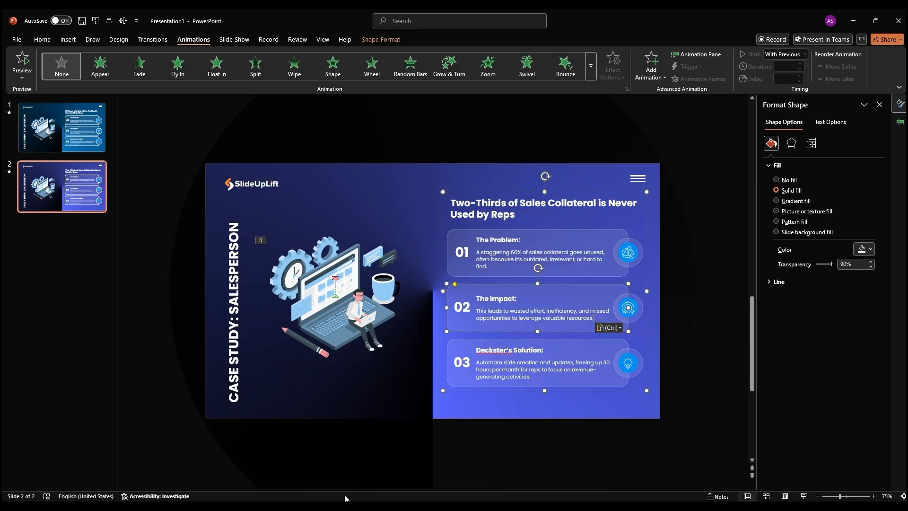
{"action": "right_click", "coordinate": [513, 369]}
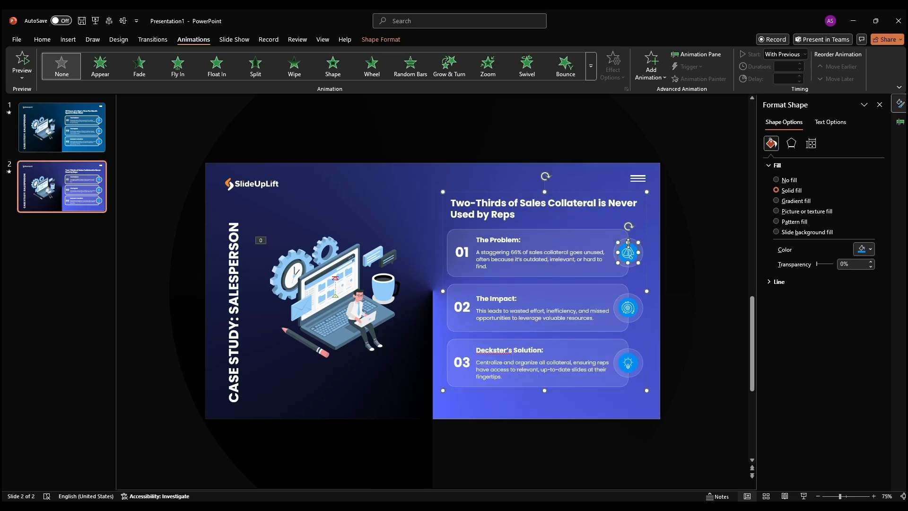
{"action": "left_click", "coordinate": [627, 308]}
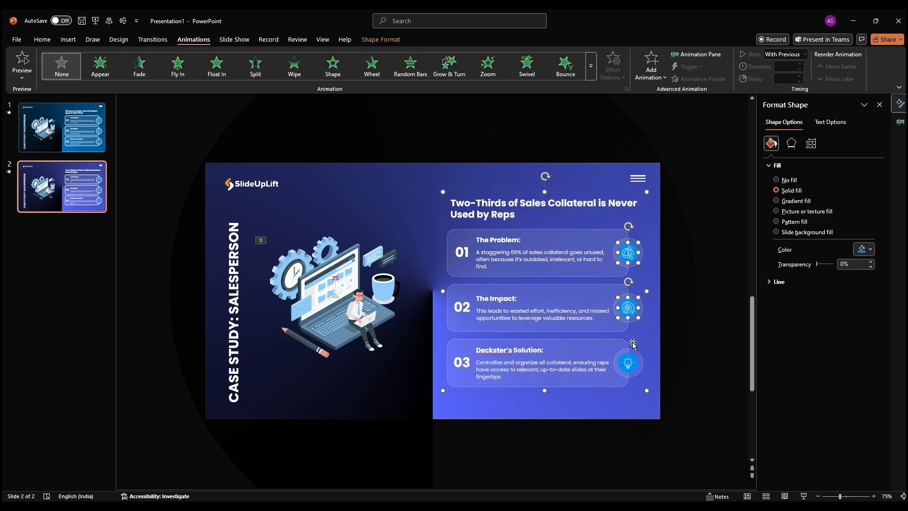
{"action": "left_click", "coordinate": [869, 249]}
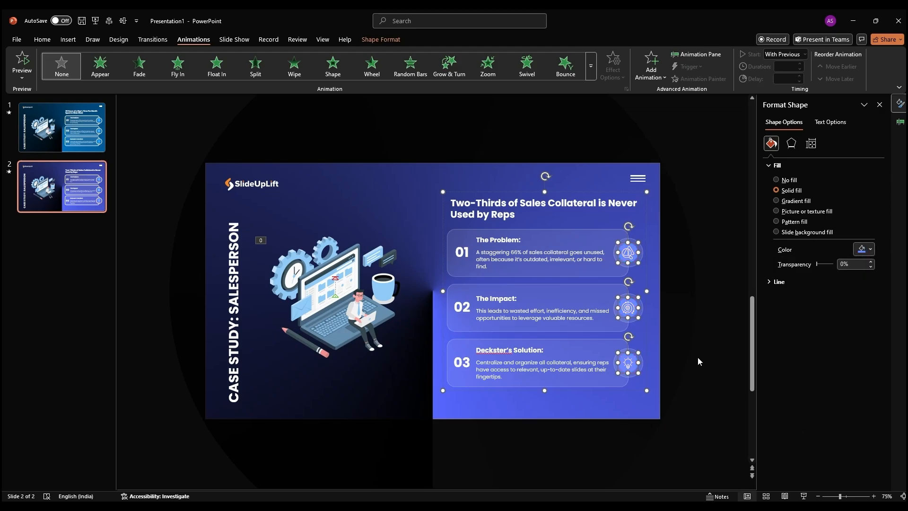
{"action": "right_click", "coordinate": [335, 302]}
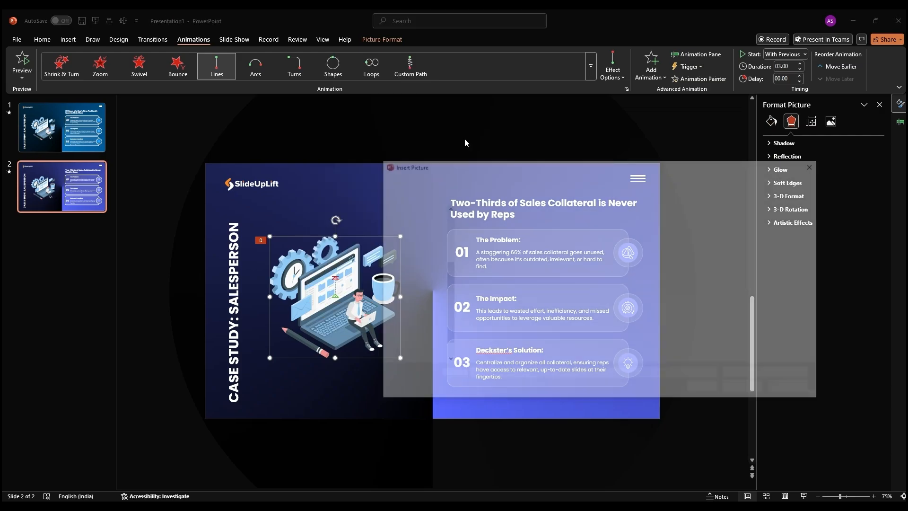
{"action": "left_click", "coordinate": [587, 230]}
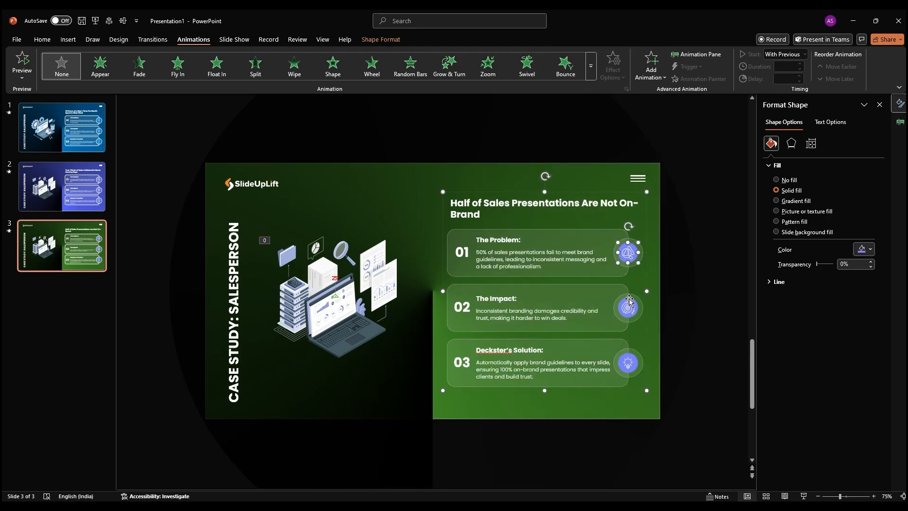
Step: Recolour slide 3's icons, then give slide 4 an orange background and orange icons
{"action": "left_click", "coordinate": [870, 251]}
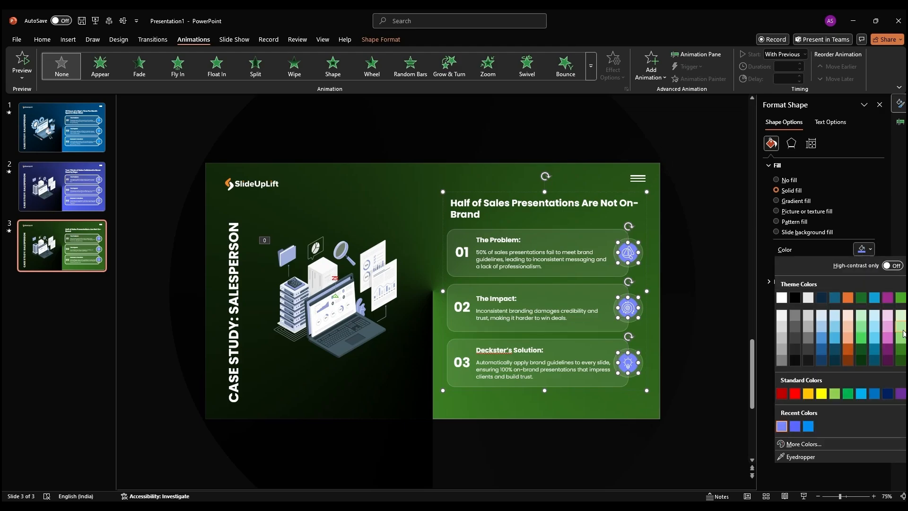
{"action": "right_click", "coordinate": [334, 295]}
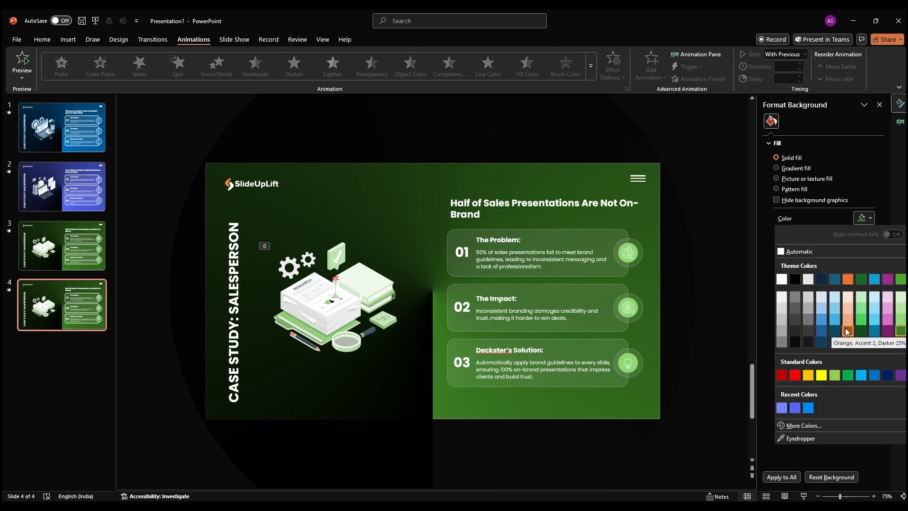
{"action": "right_click", "coordinate": [544, 203]}
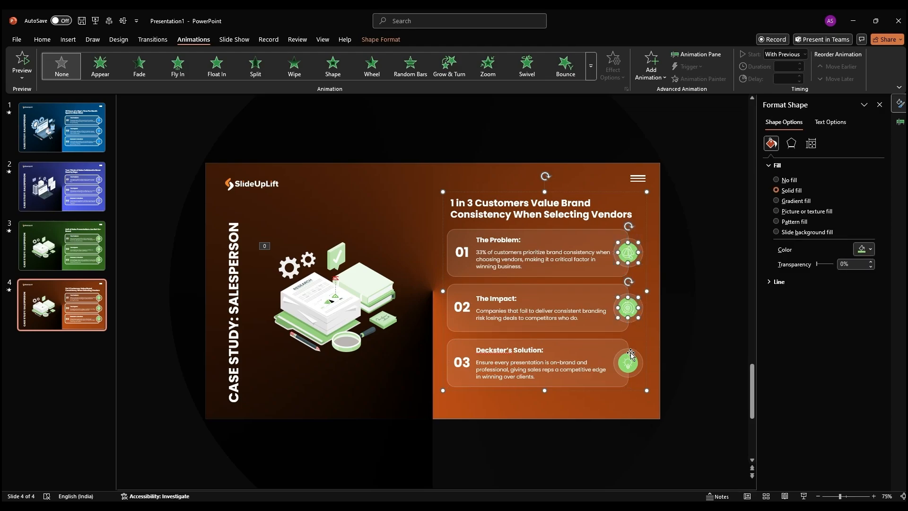
{"action": "left_click", "coordinate": [870, 250]}
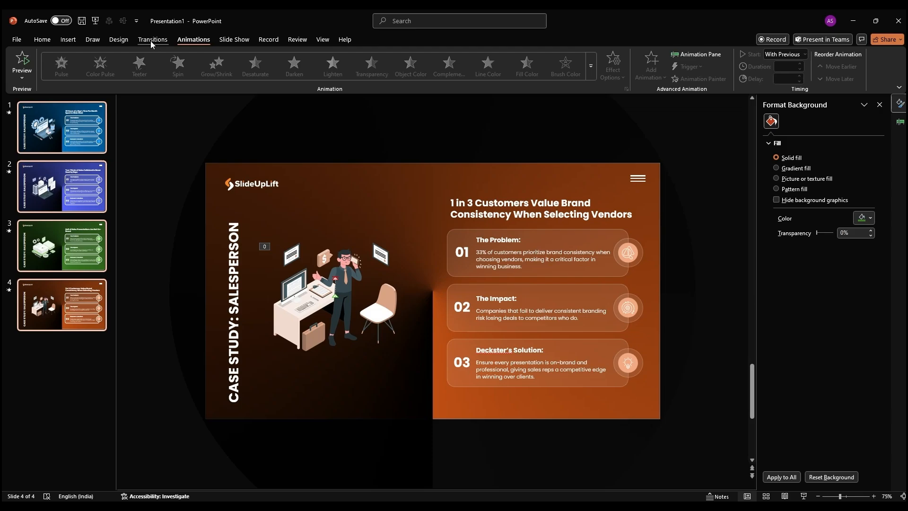
Step: Bring up the slide transition options to apply Morph
{"action": "left_click", "coordinate": [152, 39]}
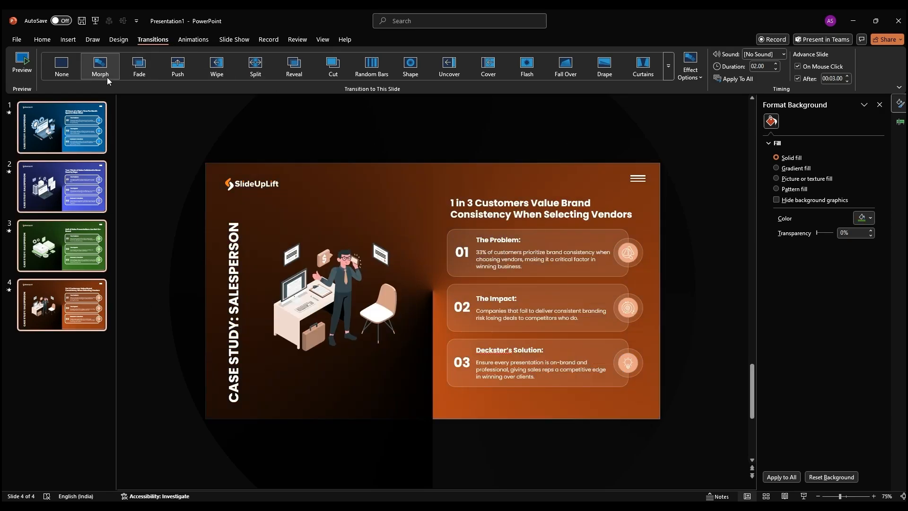
{"action": "mouse_move", "coordinate": [806, 83]}
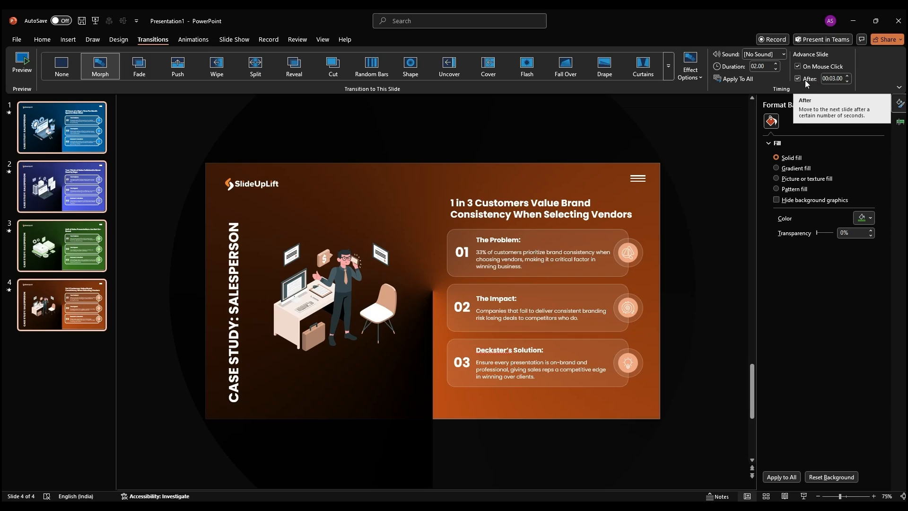